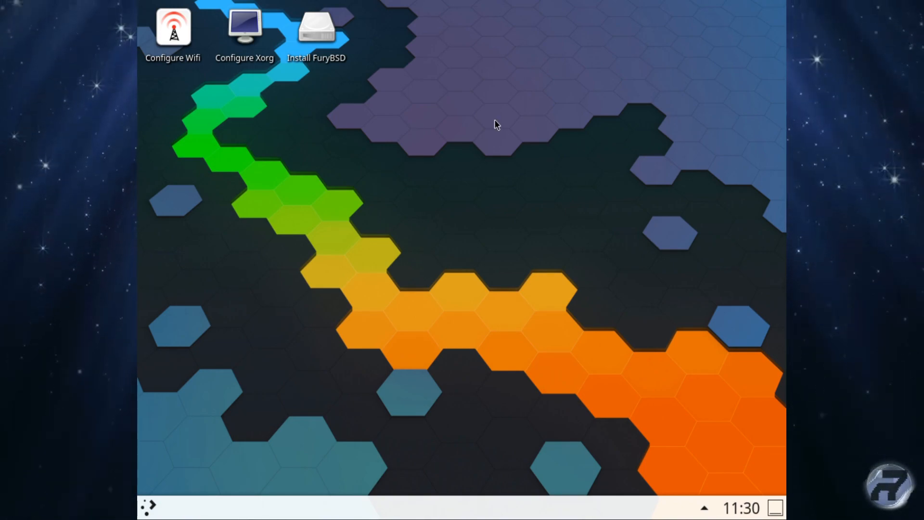
# - Launch the WiFi configuration tool and dismiss its no-wlan-devices warning
pyautogui.rightClick(495, 124)
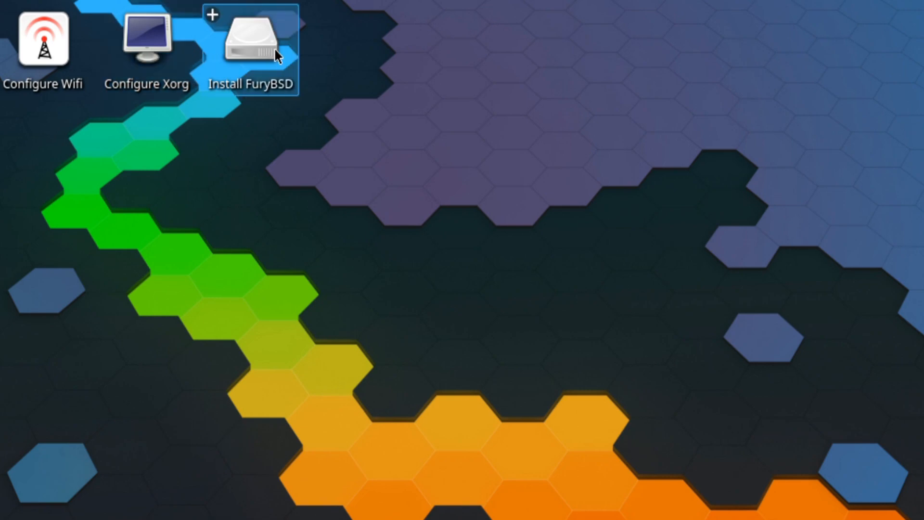
pyautogui.doubleClick(43, 41)
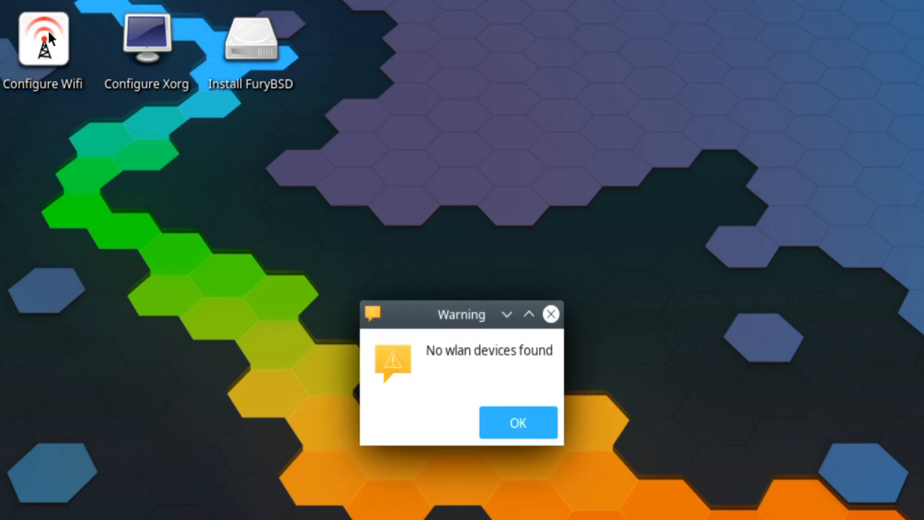
pyautogui.moveTo(508, 403)
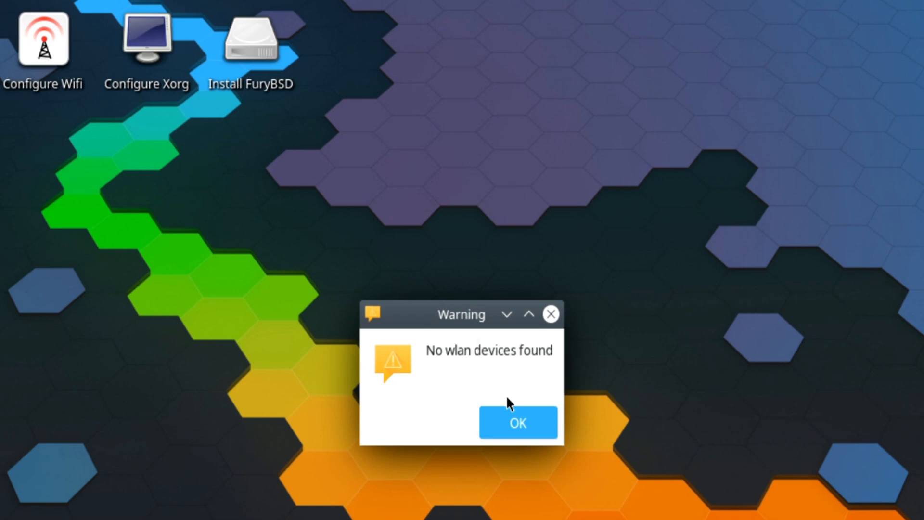
pyautogui.click(518, 423)
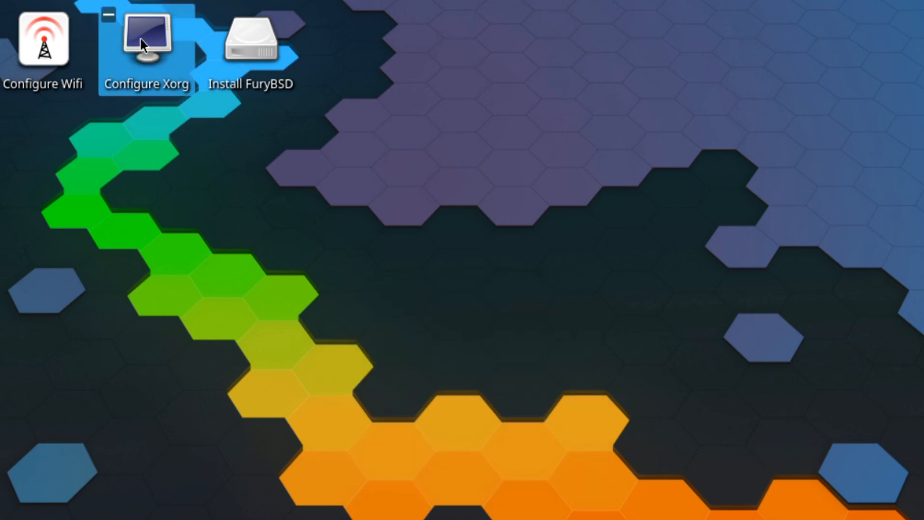
# - Launch the Xorg configuration tool and choose the nVidia graphics option
pyautogui.doubleClick(144, 37)
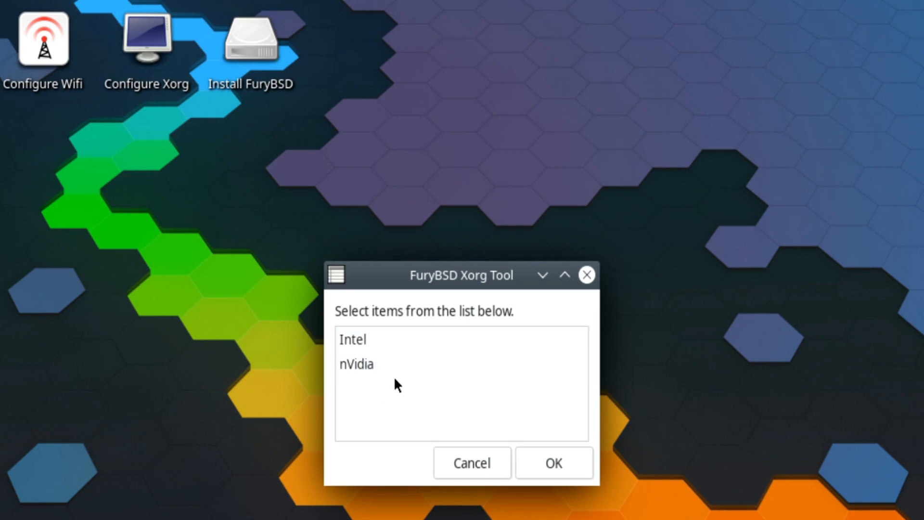
pyautogui.click(357, 365)
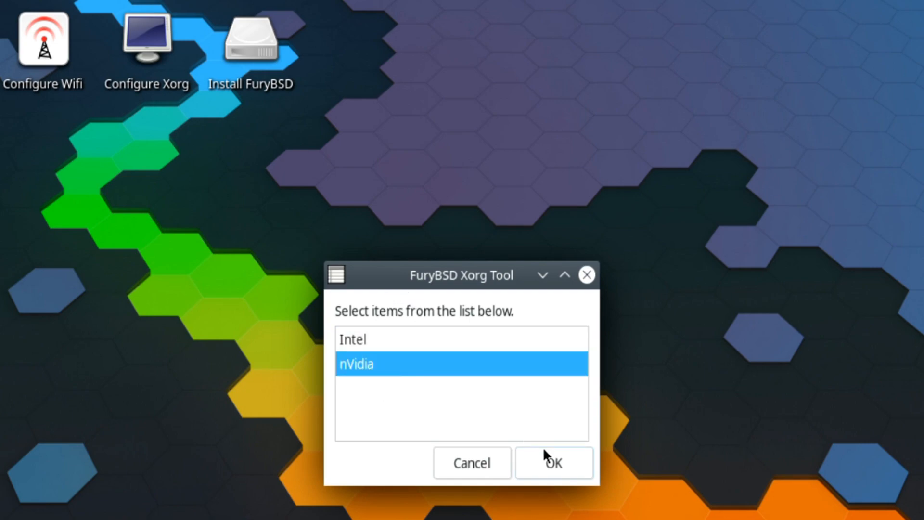
pyautogui.click(554, 462)
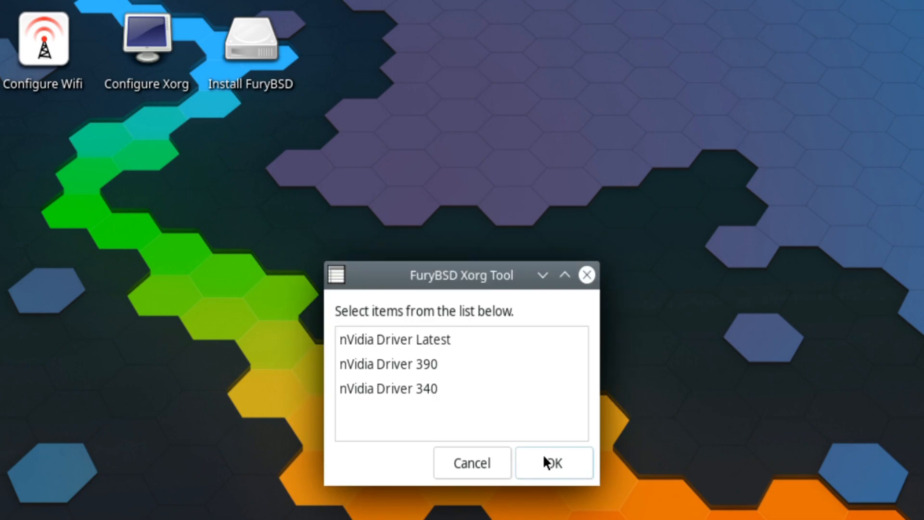
pyautogui.click(406, 388)
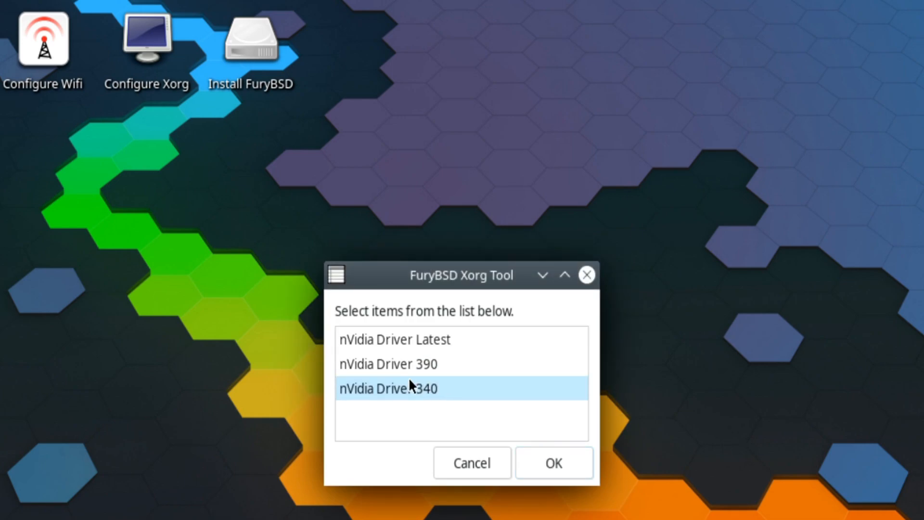
pyautogui.moveTo(406, 395)
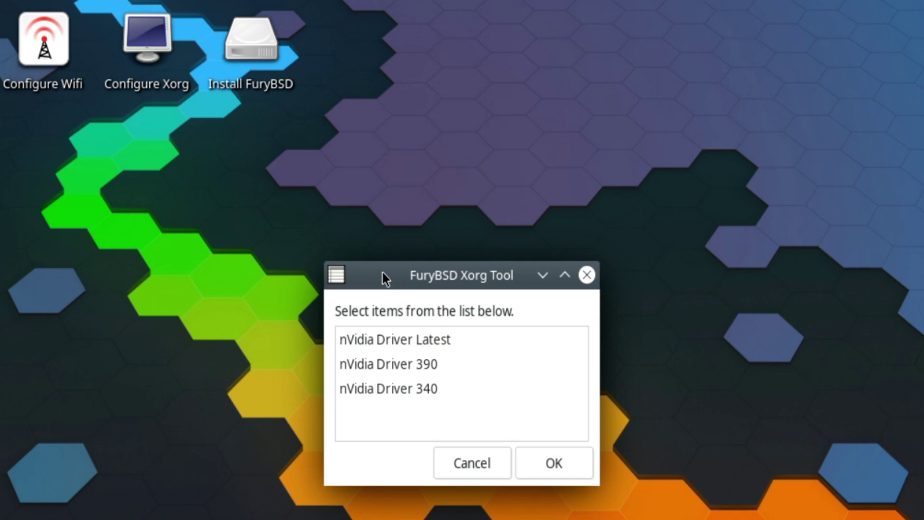
# - Install the nVidia Driver Latest option and acknowledge the Xorg restart notice
pyautogui.click(392, 340)
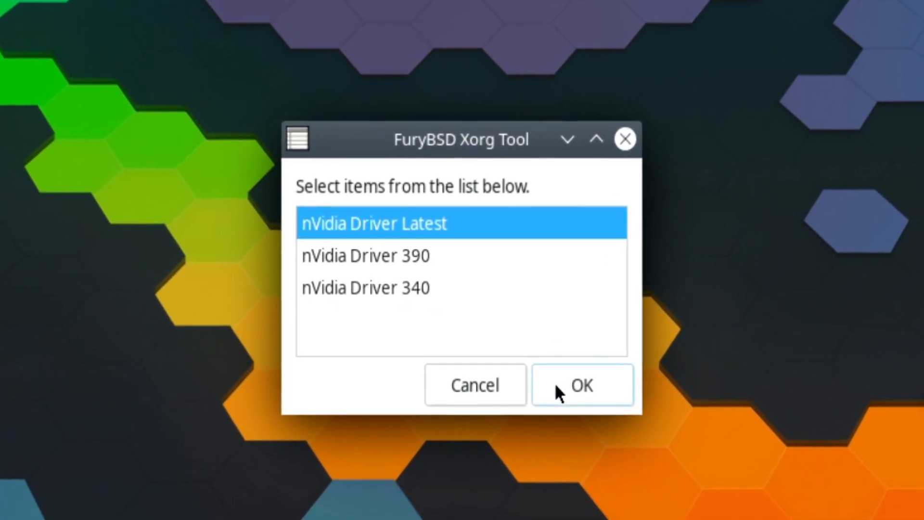
pyautogui.click(583, 385)
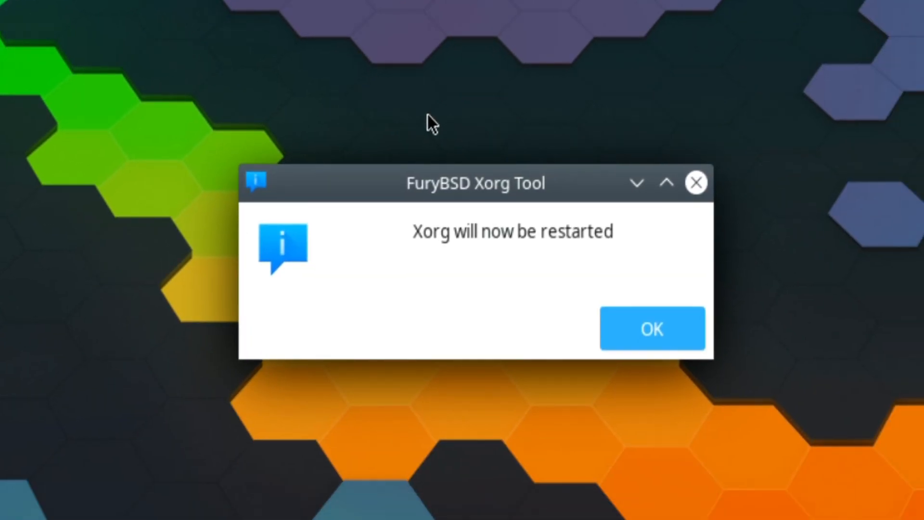
pyautogui.moveTo(634, 329)
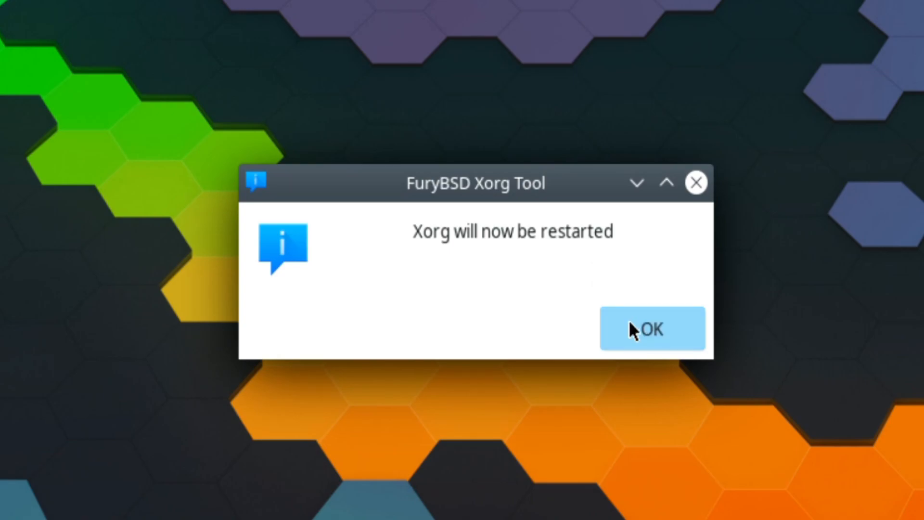
pyautogui.click(653, 328)
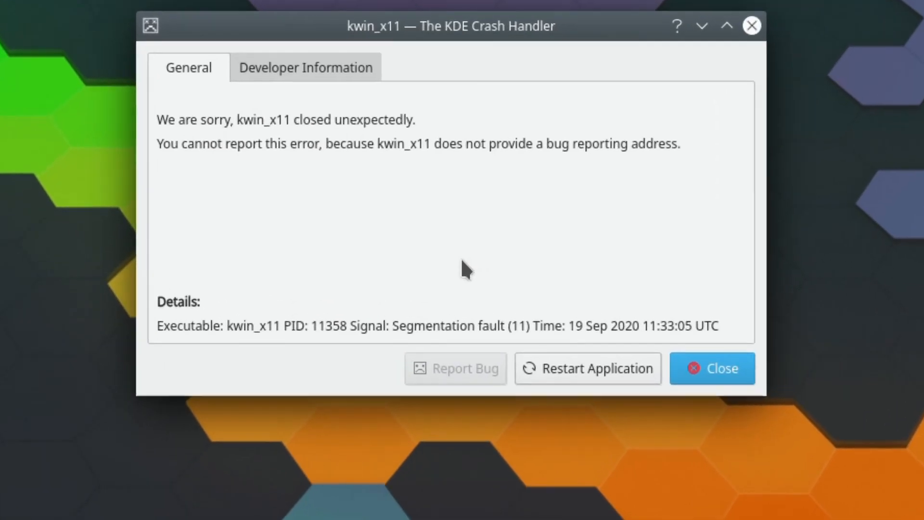
# - Close the kwin_x11 crash report and launch Konsole from Applications > System
pyautogui.click(712, 367)
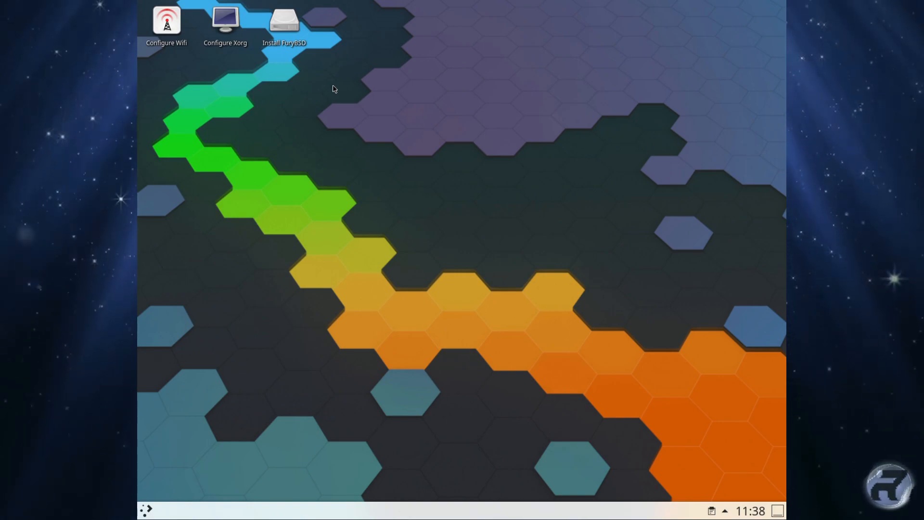
pyautogui.moveTo(290, 450)
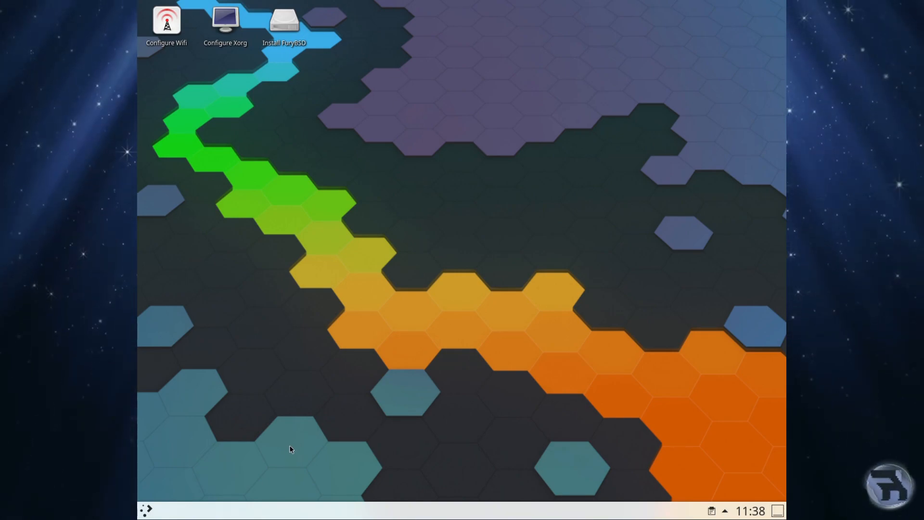
pyautogui.click(148, 509)
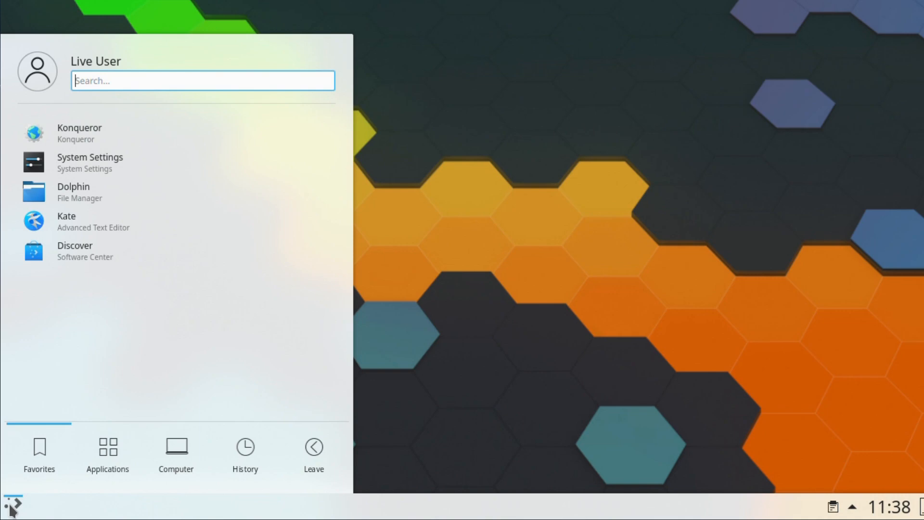
pyautogui.click(108, 451)
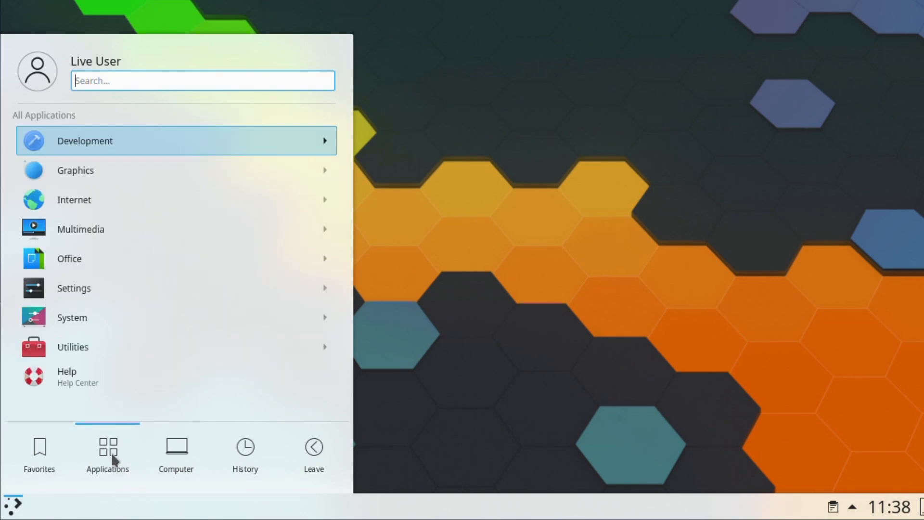
pyautogui.click(71, 318)
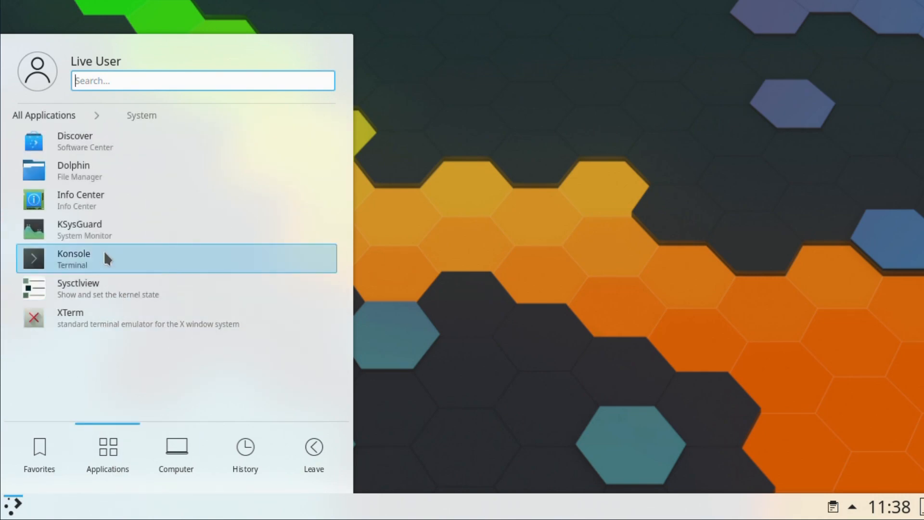
pyautogui.click(73, 258)
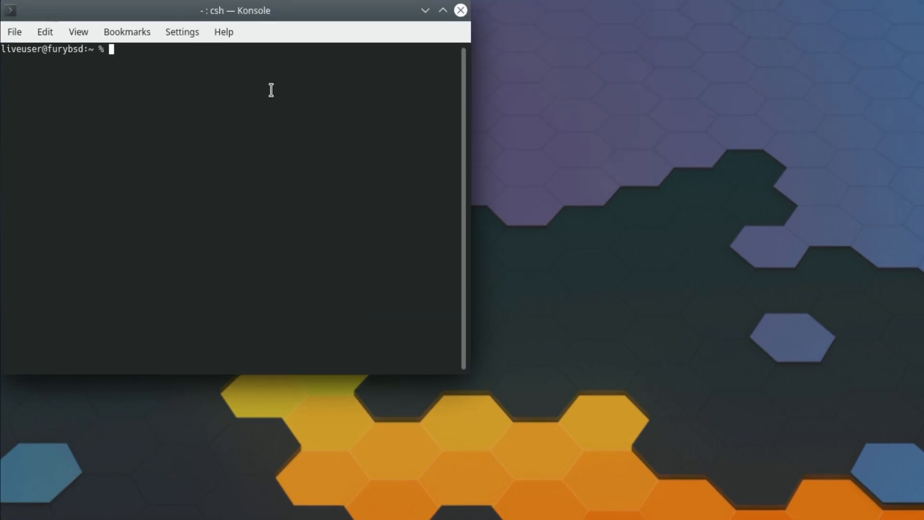
# - Run kldstat to confirm the nvidia kernel modules are loaded, then close the terminal
pyautogui.write('kl')
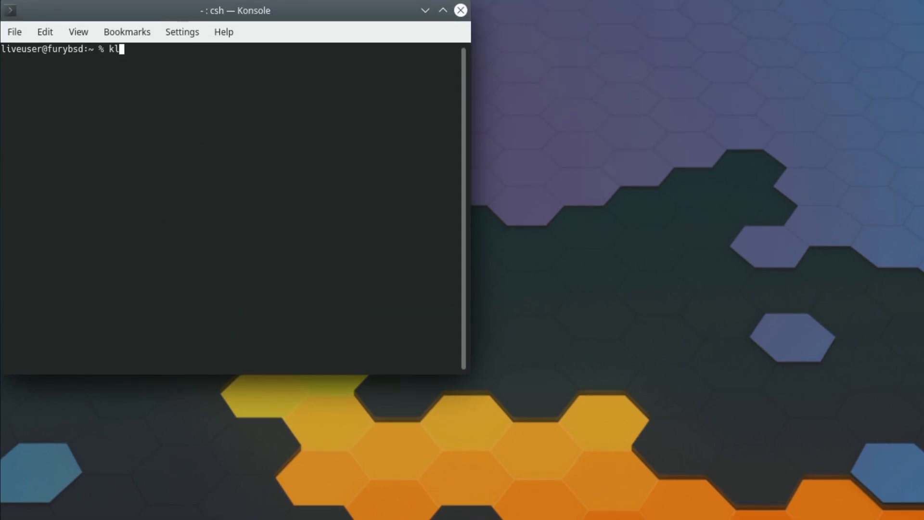
pyautogui.write('stat')
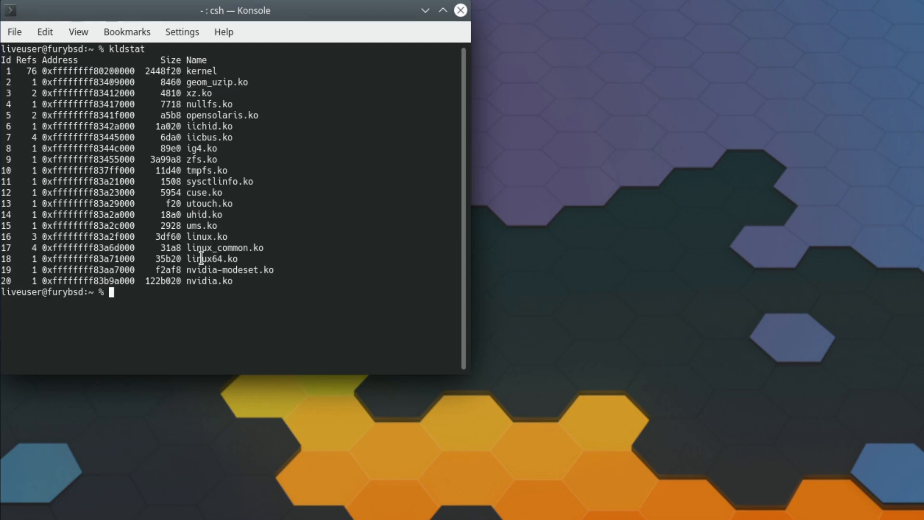
pyautogui.doubleClick(206, 281)
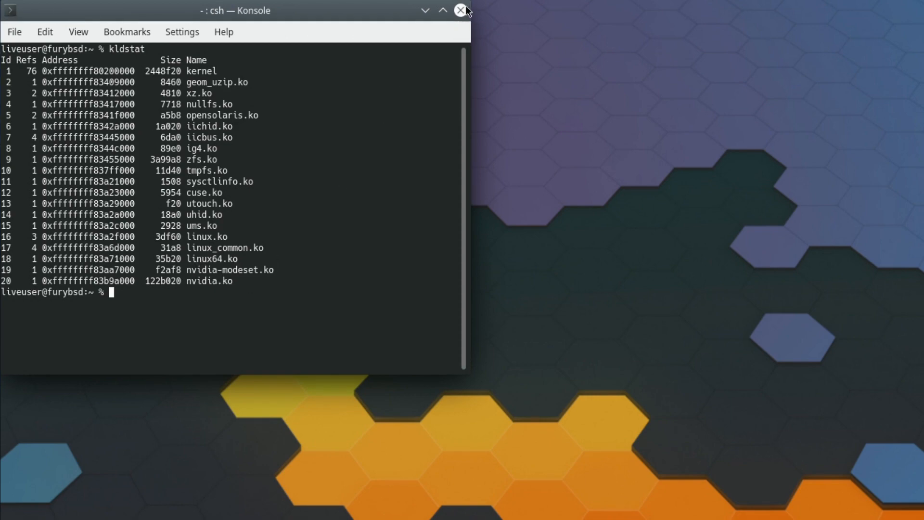
pyautogui.moveTo(459, 10)
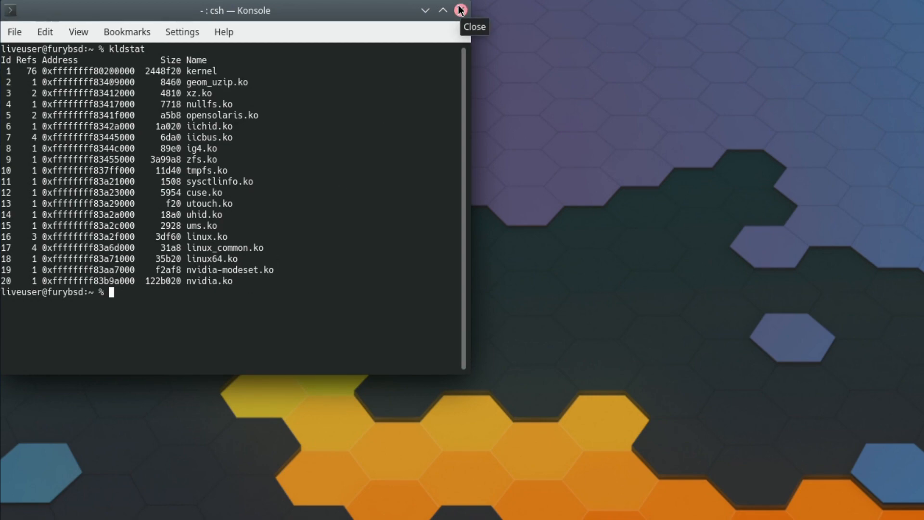
pyautogui.click(460, 10)
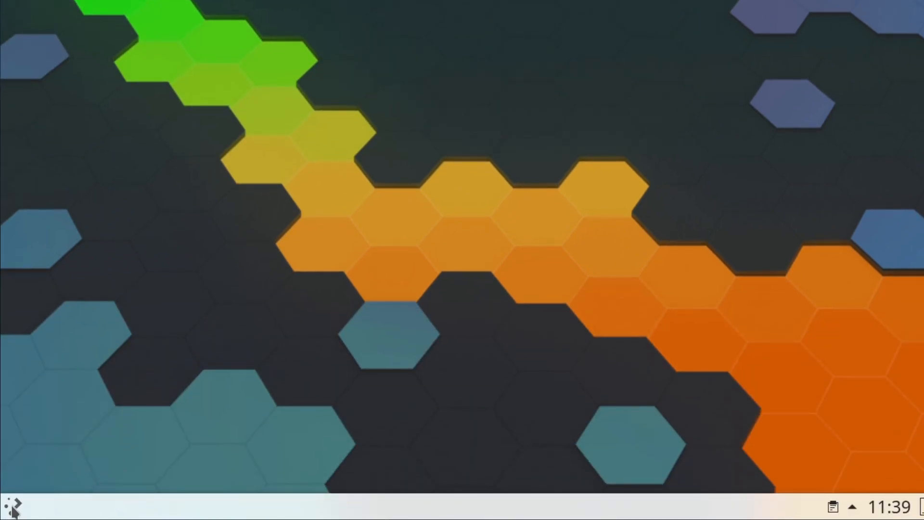
# - Browse the Multimedia applications category in the launcher and return to all categories
pyautogui.click(13, 500)
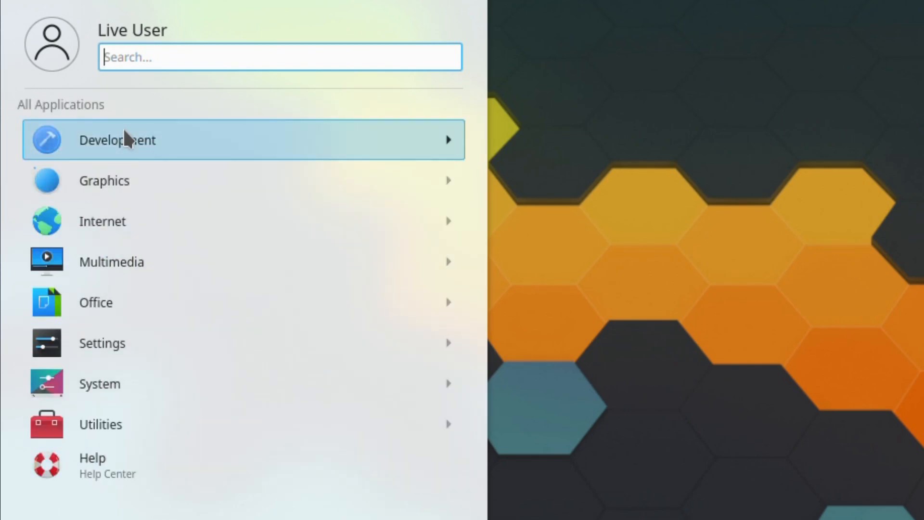
pyautogui.click(118, 141)
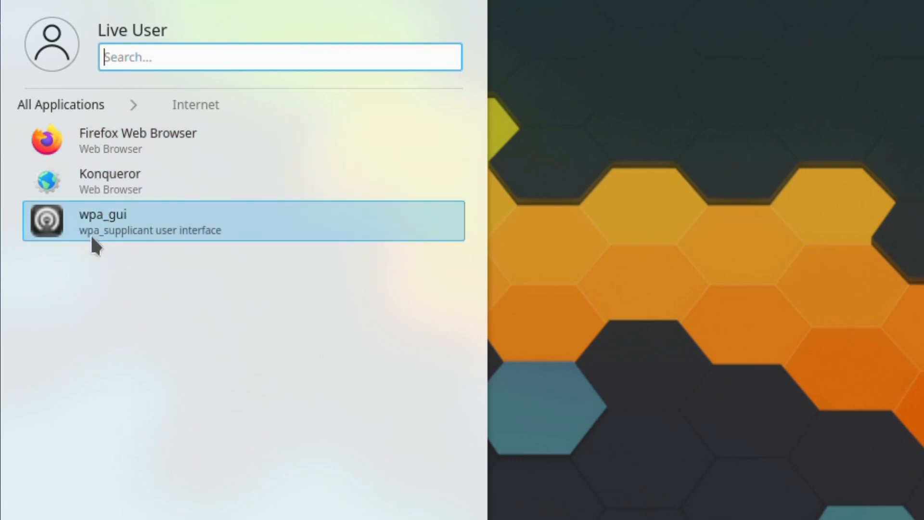
pyautogui.moveTo(95, 148)
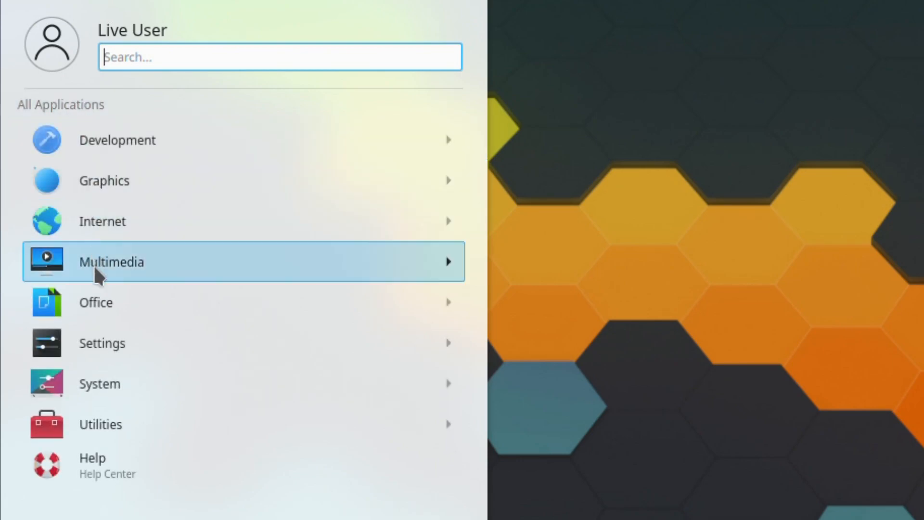
pyautogui.click(112, 262)
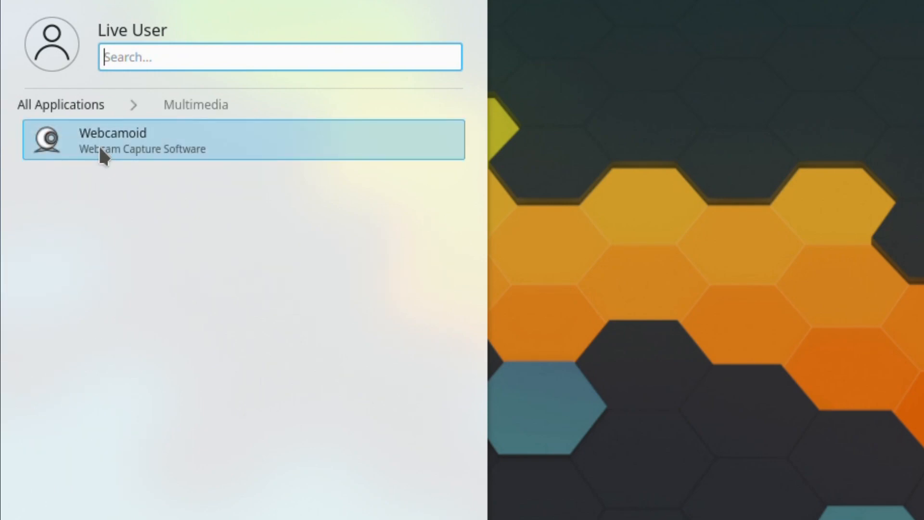
pyautogui.click(50, 104)
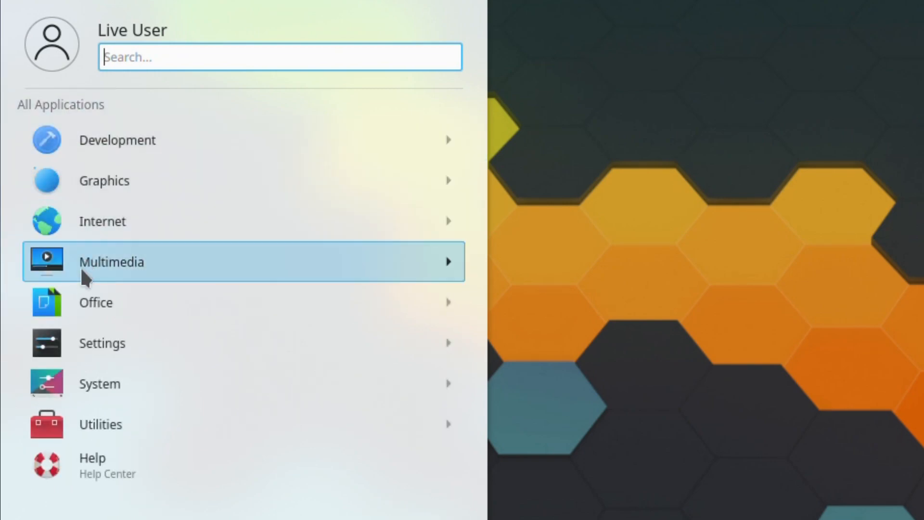
# - Browse the Office and System application categories, returning to the full category list
pyautogui.click(95, 302)
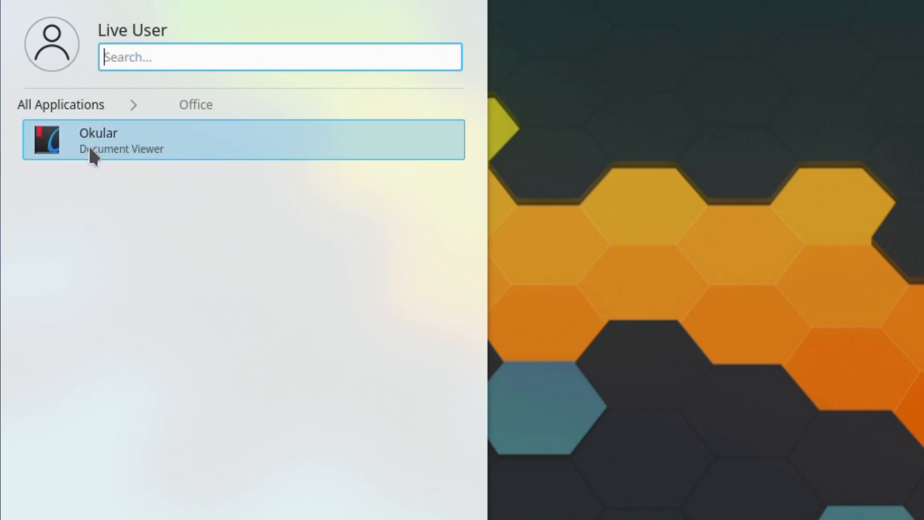
pyautogui.click(61, 104)
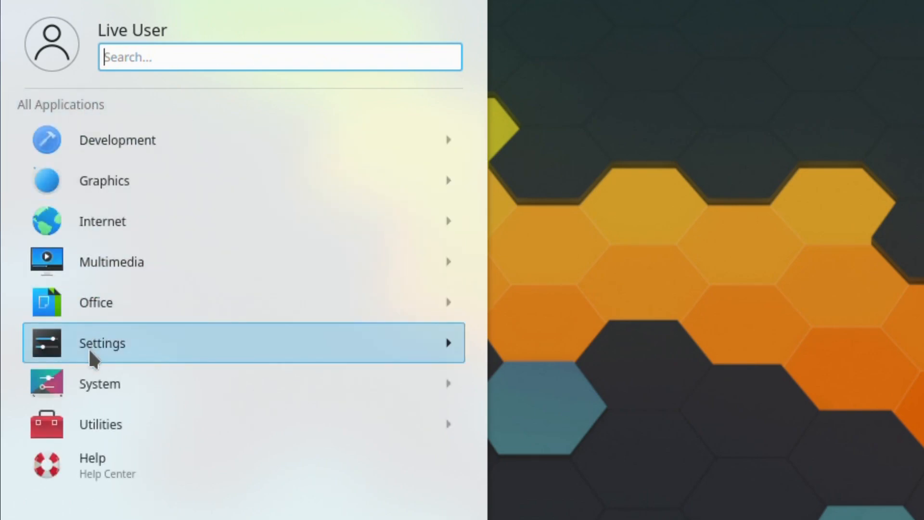
pyautogui.click(102, 343)
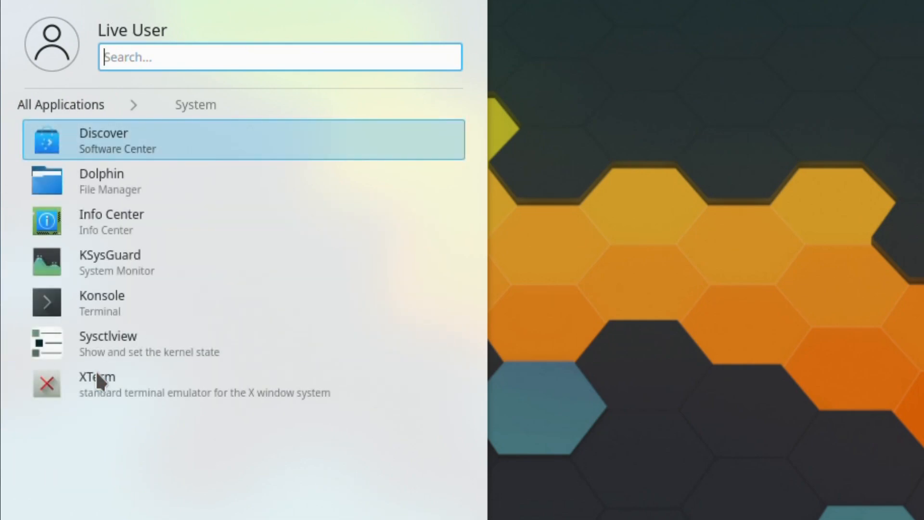
pyautogui.moveTo(81, 189)
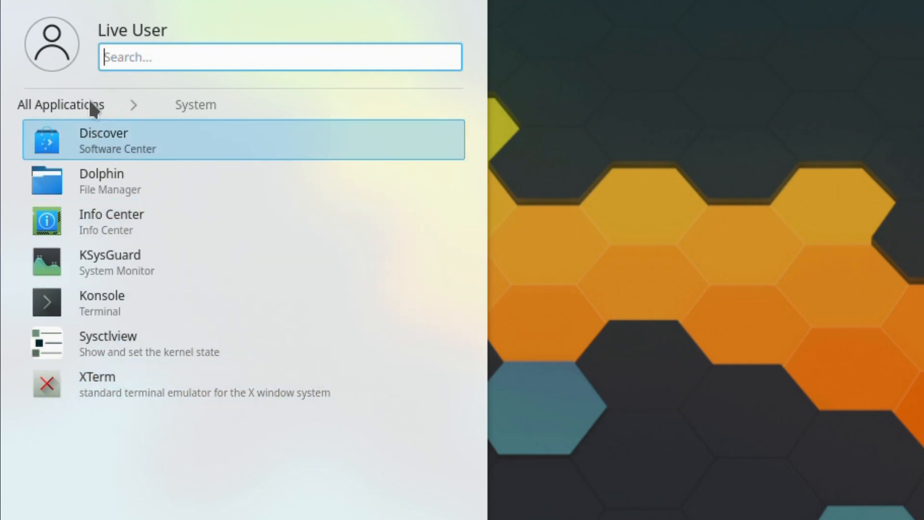
pyautogui.click(58, 105)
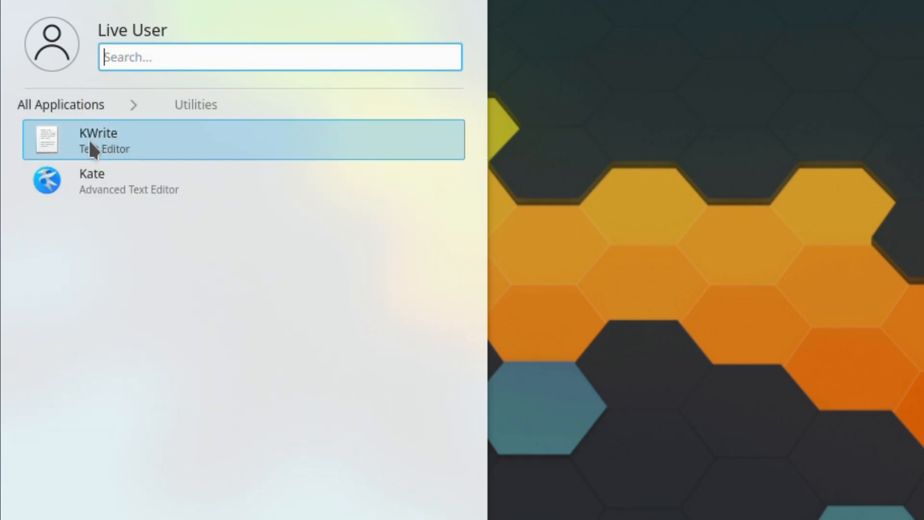
pyautogui.click(60, 104)
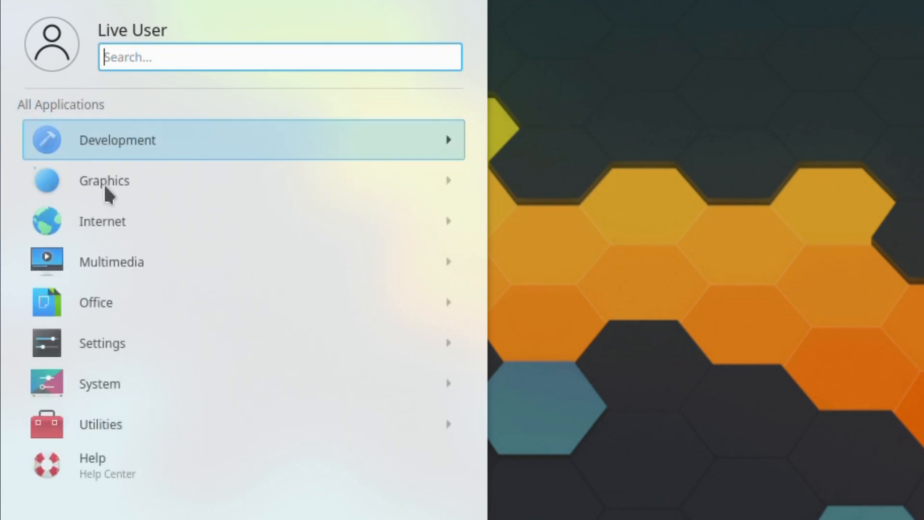
pyautogui.moveTo(97, 351)
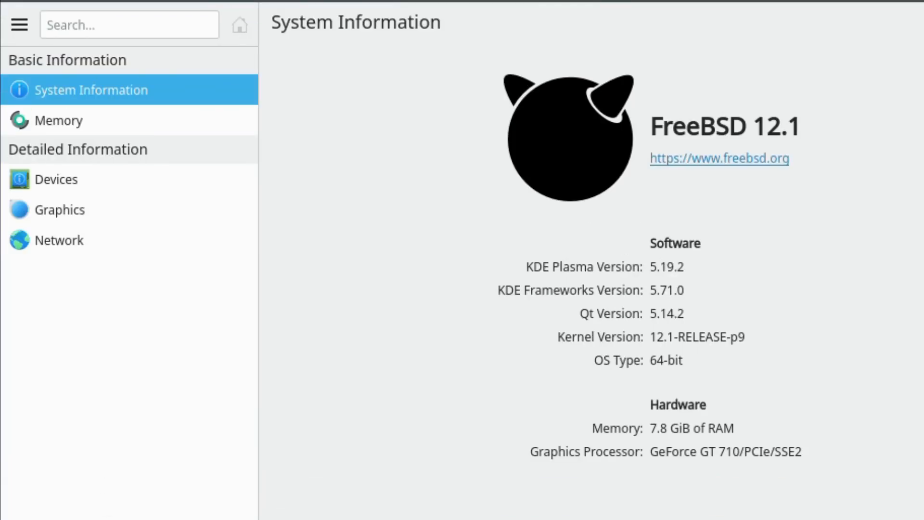
pyautogui.moveTo(689, 232)
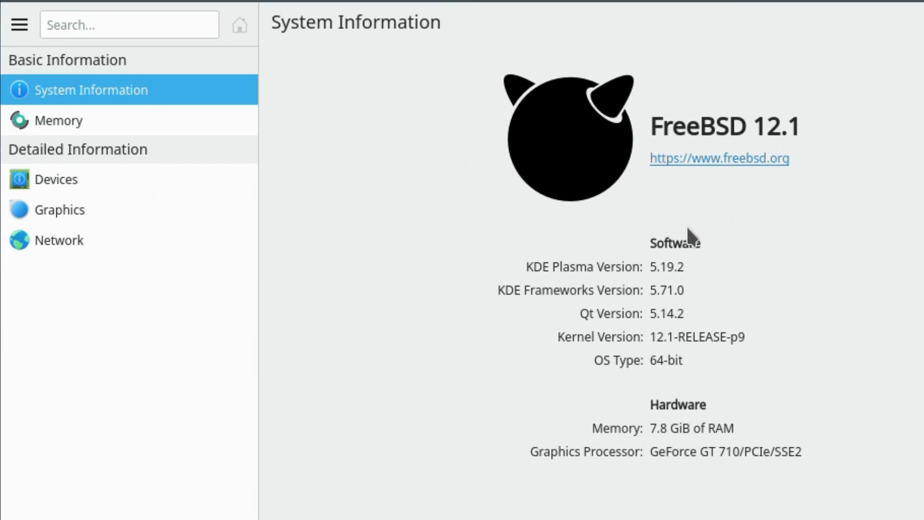
pyautogui.moveTo(675, 316)
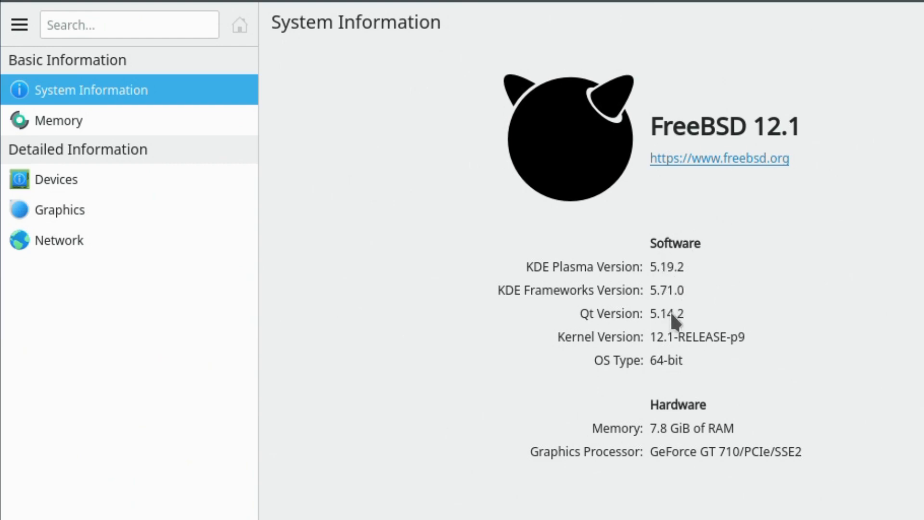
pyautogui.moveTo(654, 433)
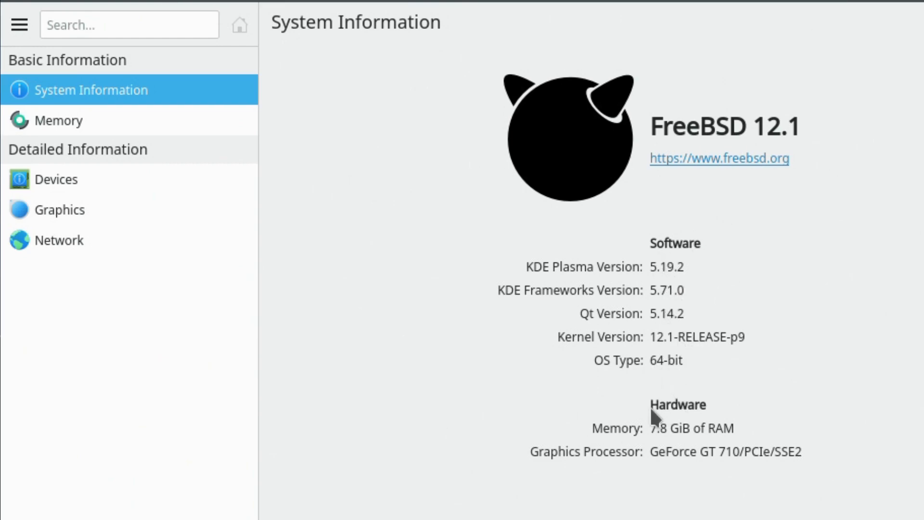
pyautogui.moveTo(724, 490)
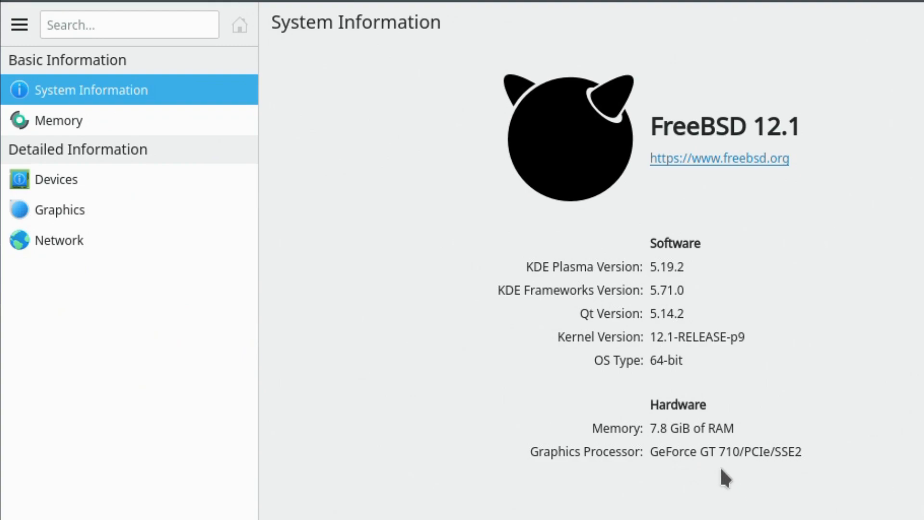
pyautogui.moveTo(707, 443)
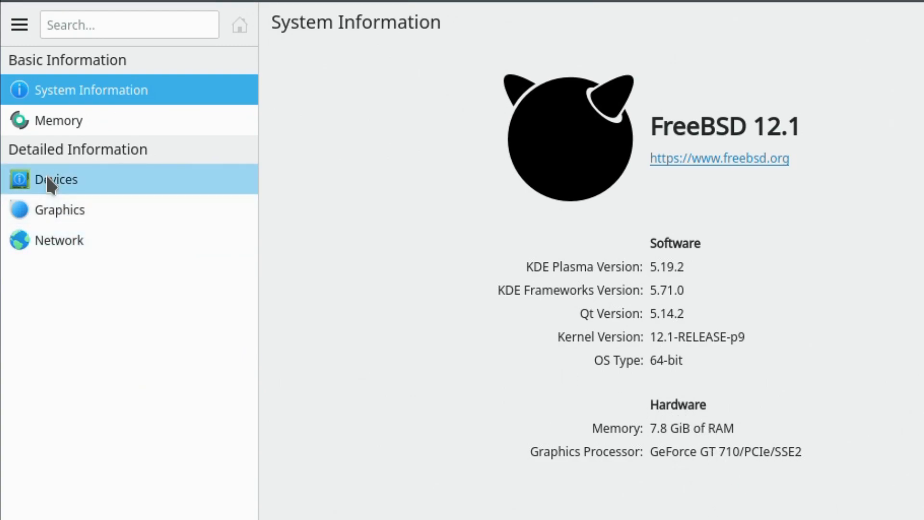
# - View the Devices pages for DMA channels, I/O ports and interrupts in Info Center
pyautogui.click(56, 179)
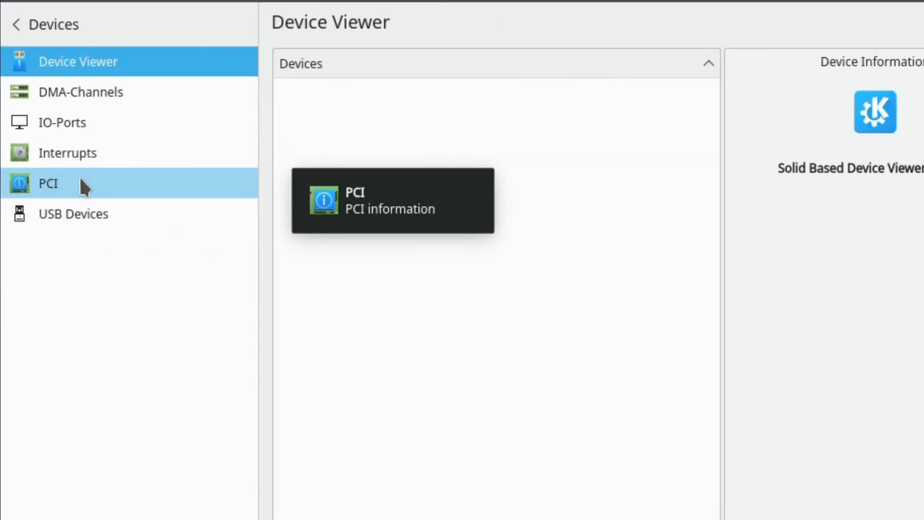
pyautogui.click(80, 92)
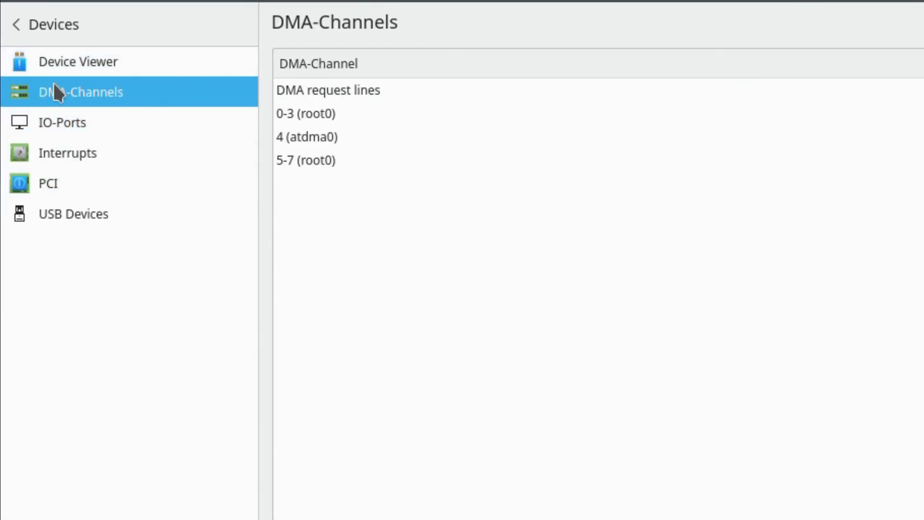
pyautogui.click(62, 122)
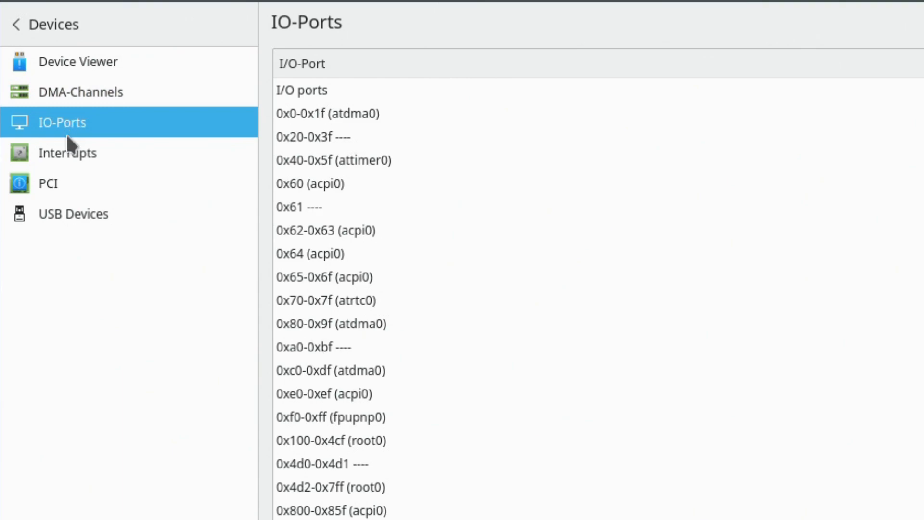
pyautogui.click(68, 153)
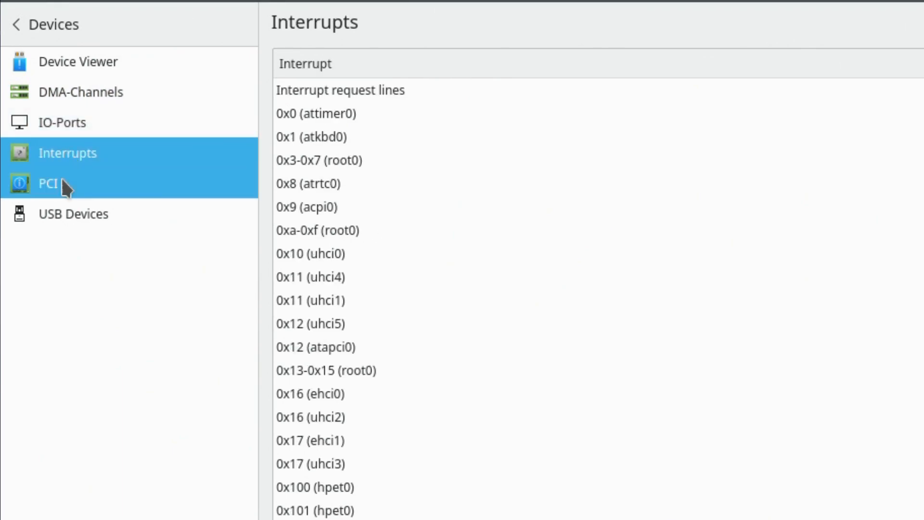
# - View the PCI and USB device pages, then close Info Center
pyautogui.click(46, 182)
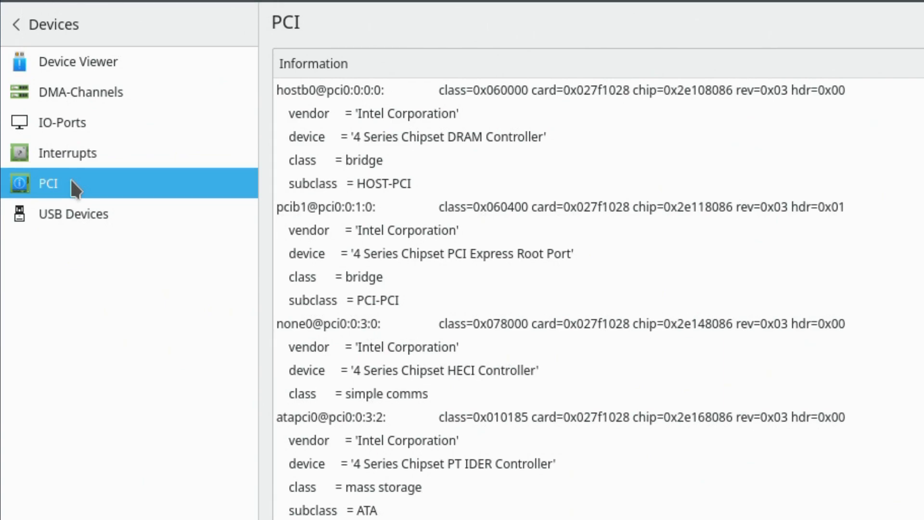
pyautogui.click(73, 214)
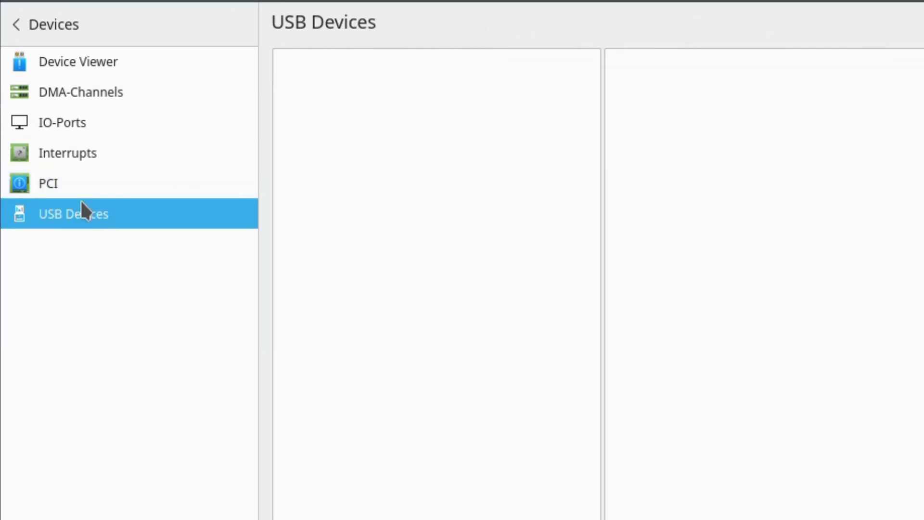
pyautogui.click(77, 61)
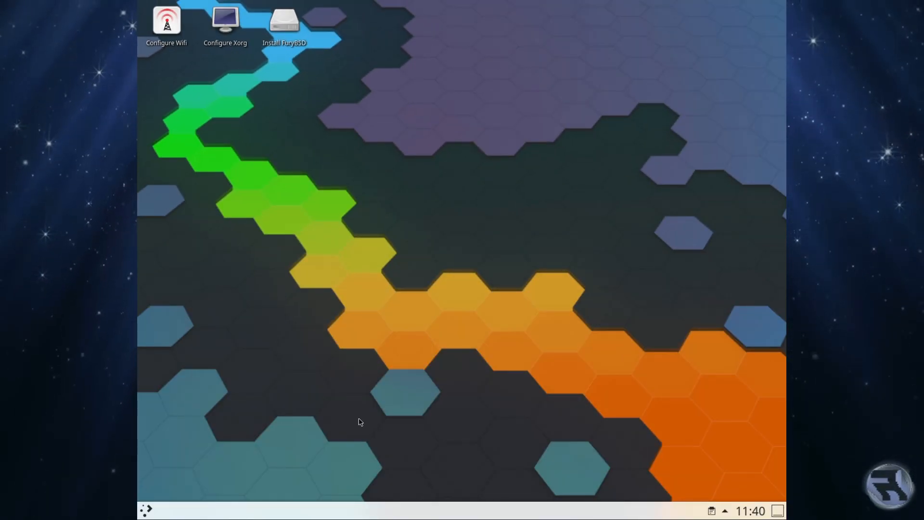
# - From the desktop settings, pick the Kokkini wallpaper and apply it with OK
pyautogui.rightClick(359, 421)
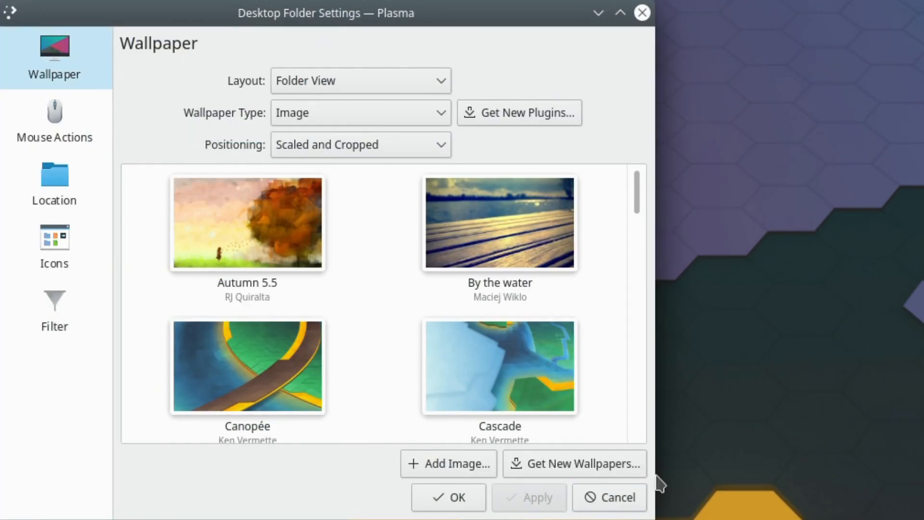
pyautogui.scroll(-3)
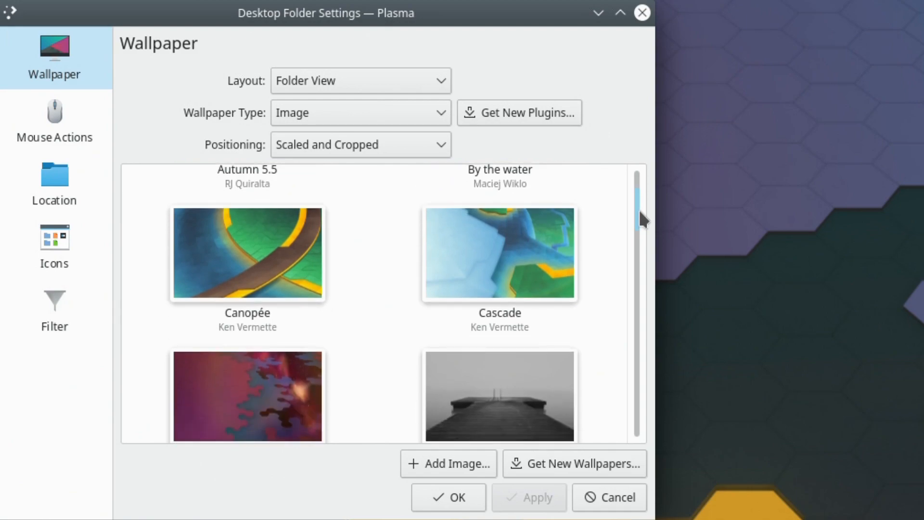
pyautogui.scroll(-3)
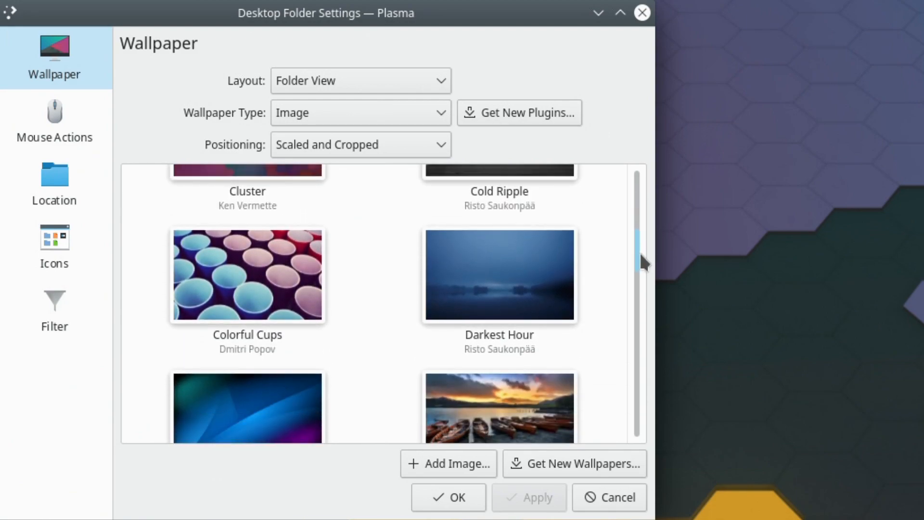
pyautogui.scroll(-3)
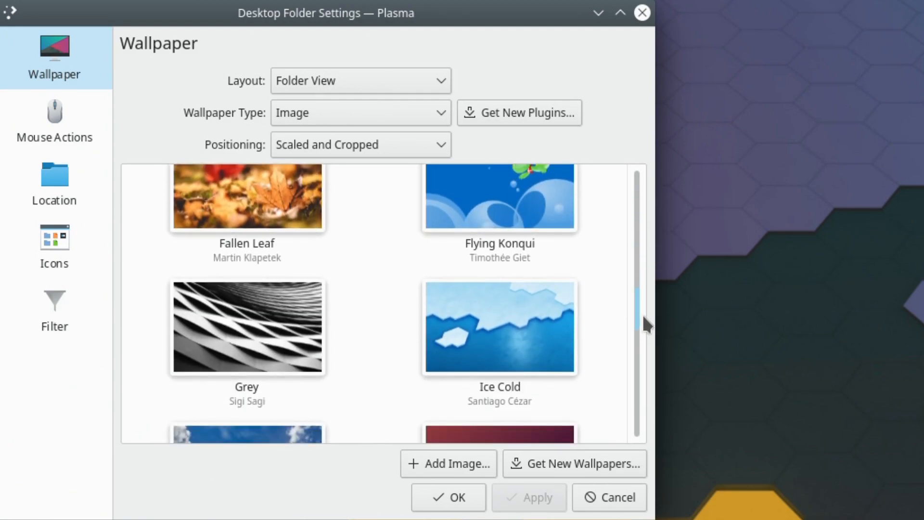
pyautogui.scroll(-3)
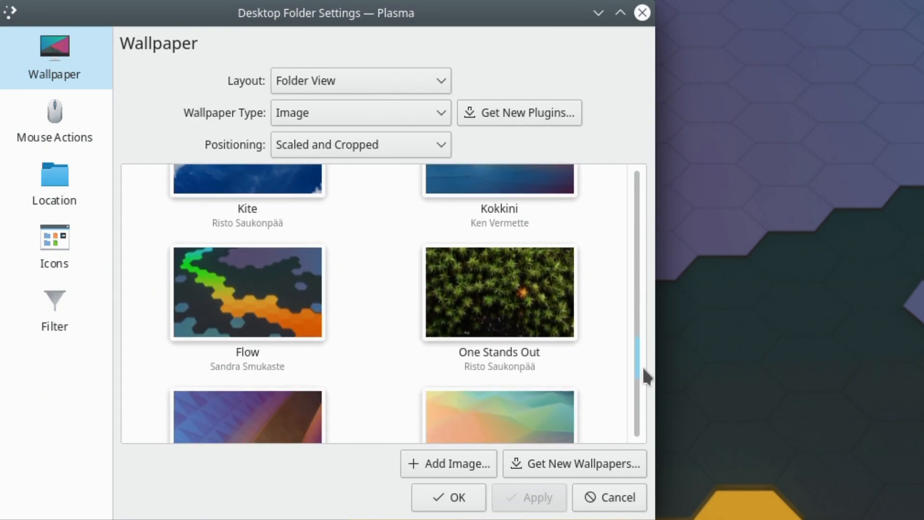
pyautogui.scroll(-3)
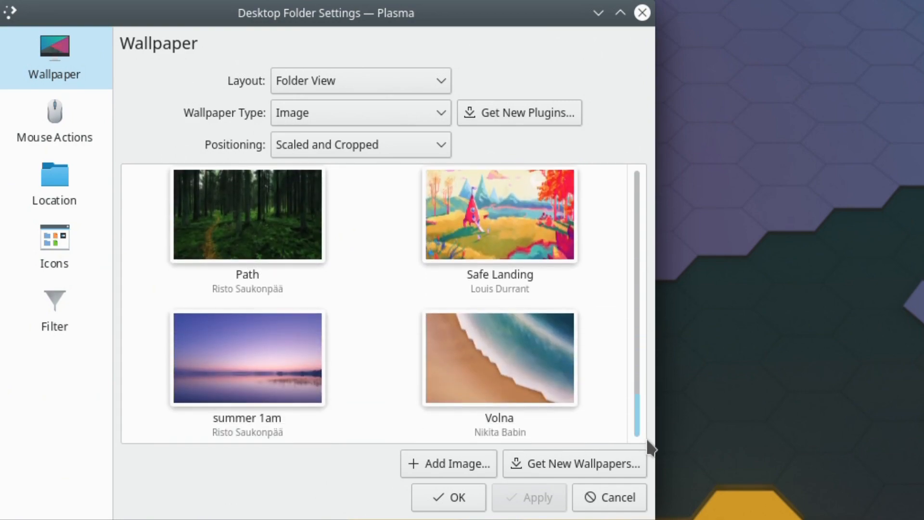
pyautogui.scroll(-3)
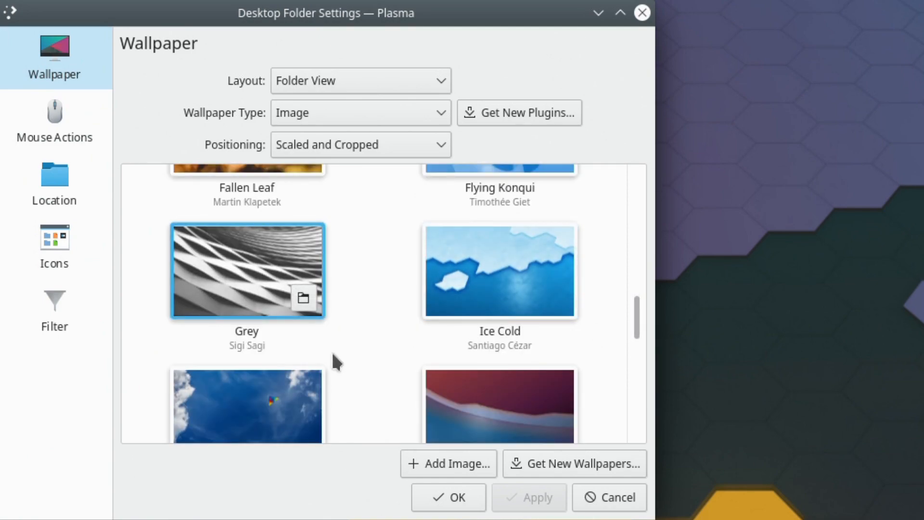
pyautogui.click(483, 402)
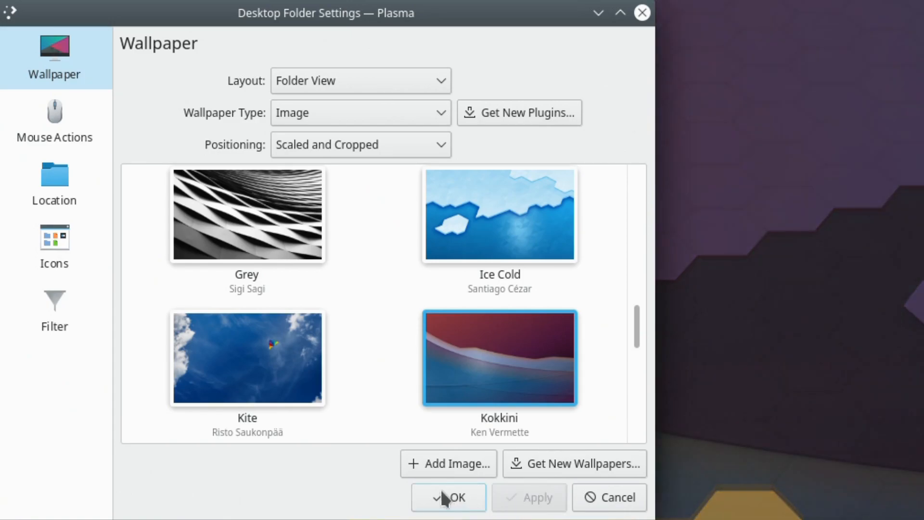
pyautogui.click(449, 498)
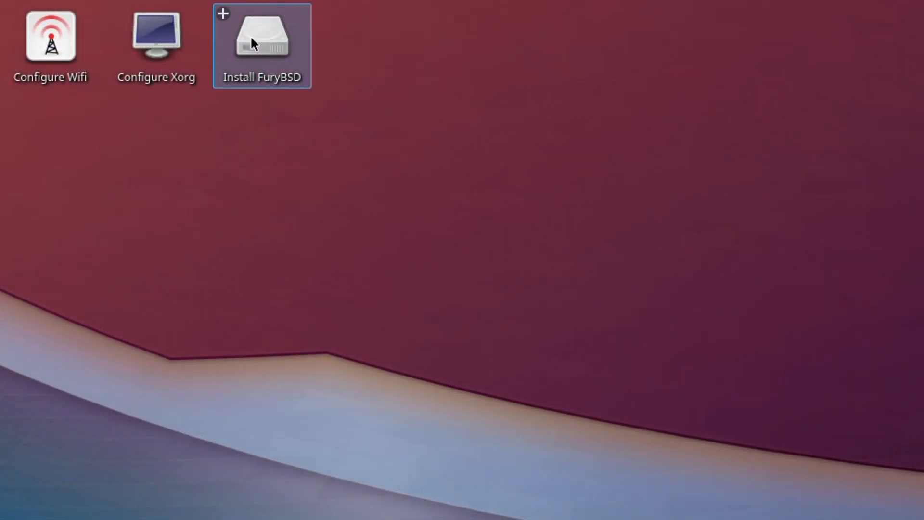
# - Launch Install FuryBSD, accept furybsd as hostname and proceed with Install
pyautogui.doubleClick(257, 41)
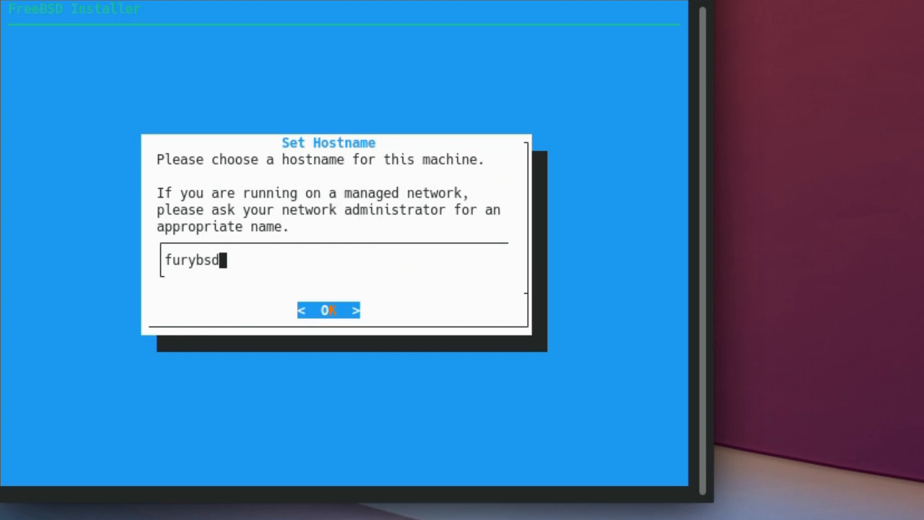
pyautogui.click(328, 310)
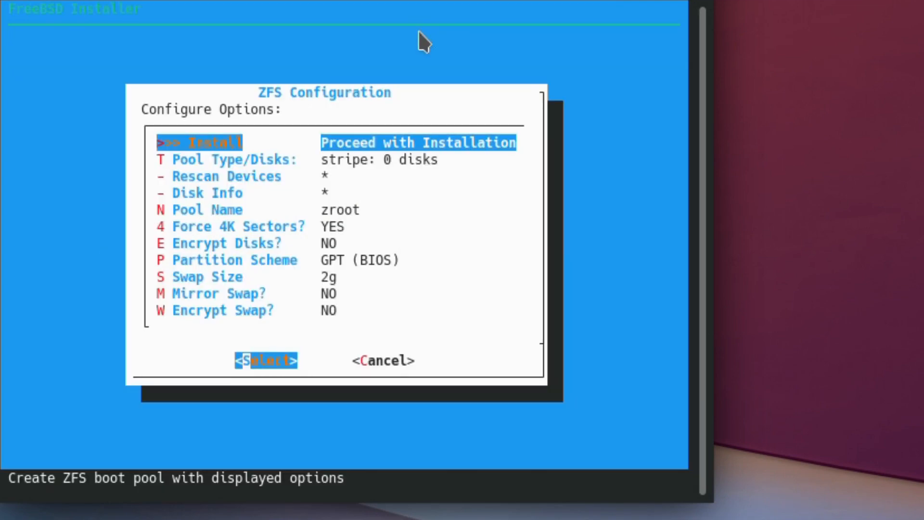
pyautogui.click(229, 159)
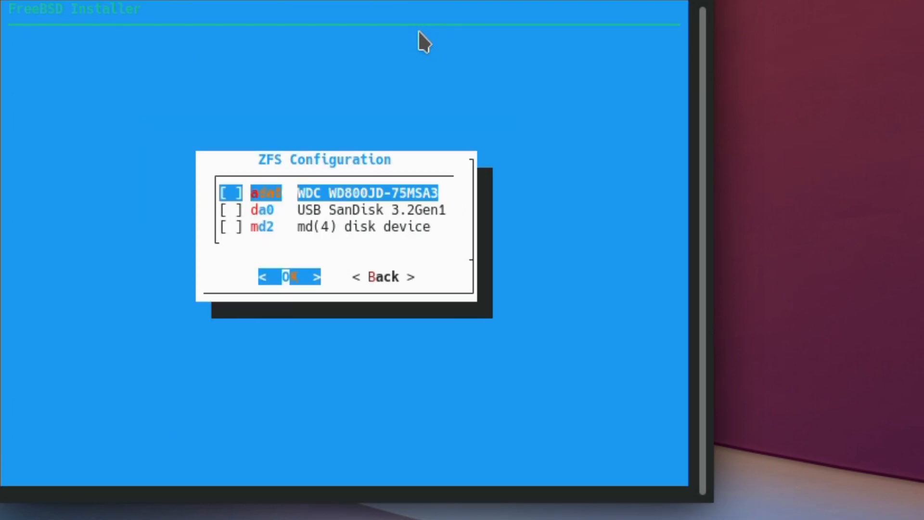
# - Select ada0 for a single-disk ZFS stripe and confirm destroying its contents
pyautogui.click(289, 277)
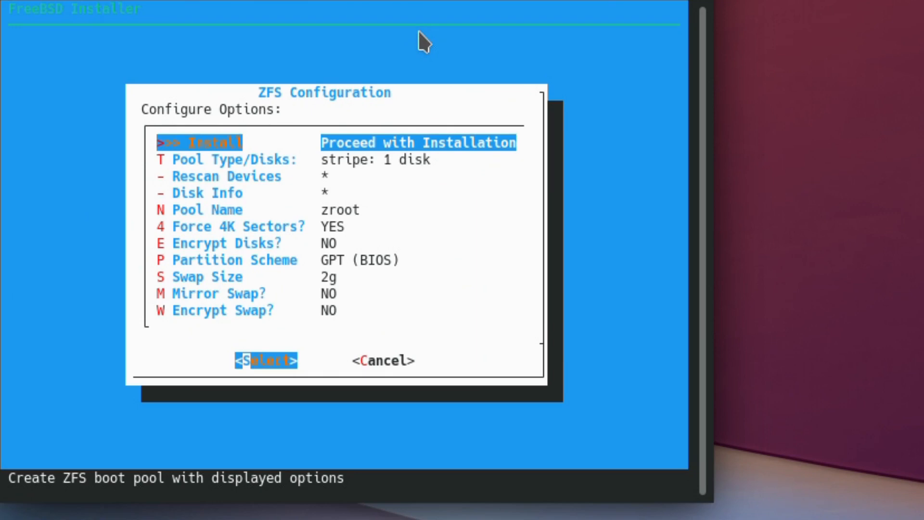
pyautogui.click(266, 360)
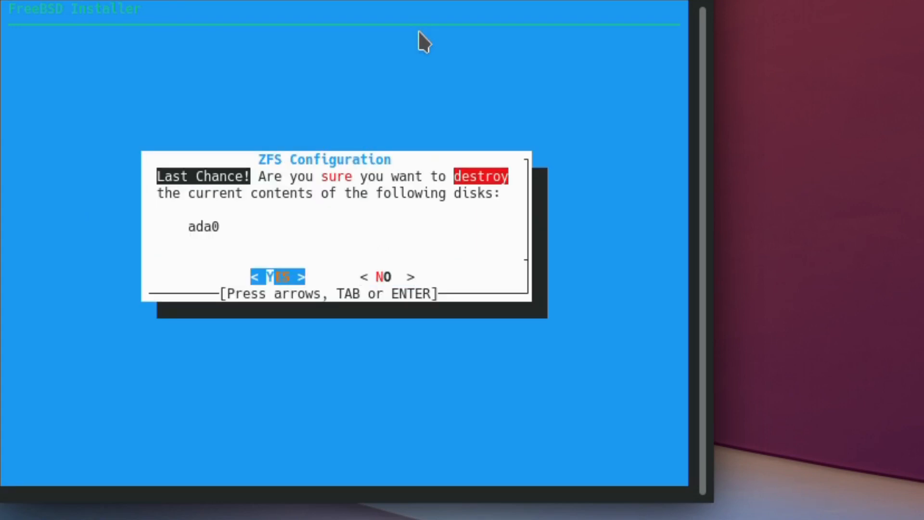
pyautogui.click(277, 278)
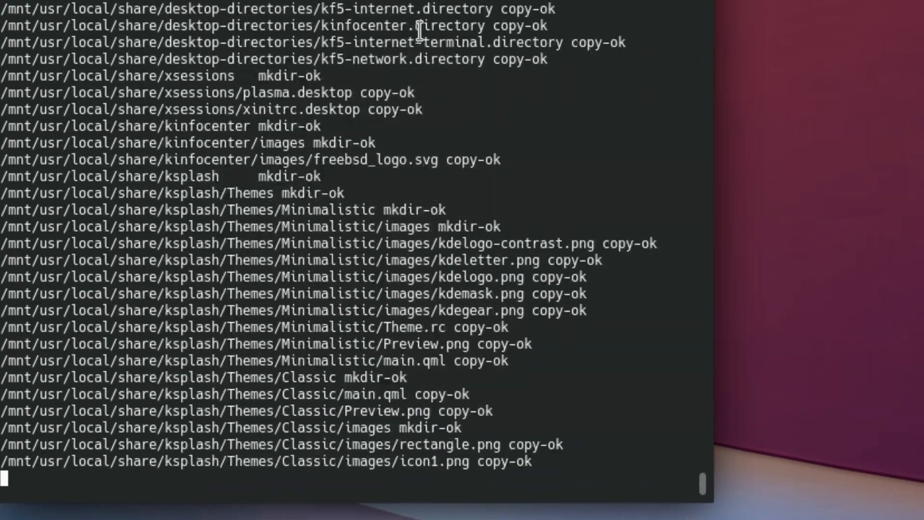
# - After the file copy finishes, enter and submit the root password
pyautogui.scroll(-3)
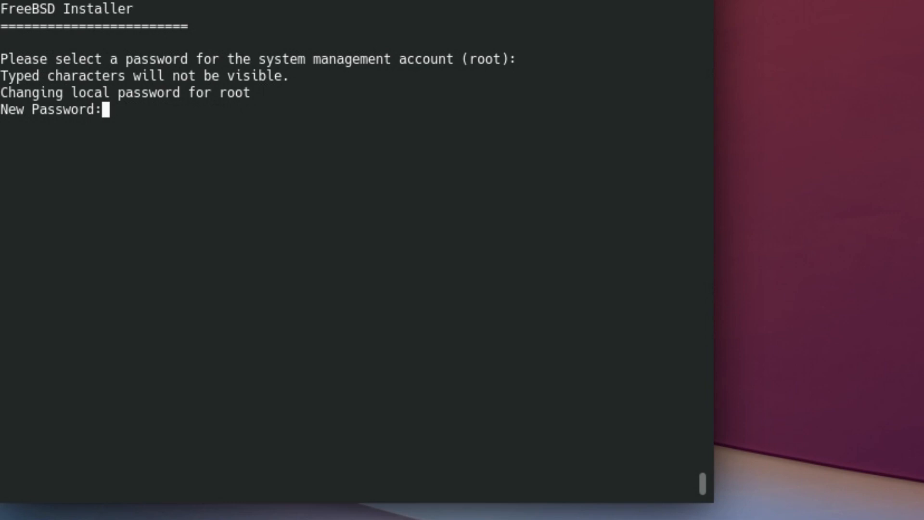
pyautogui.press('Enter')
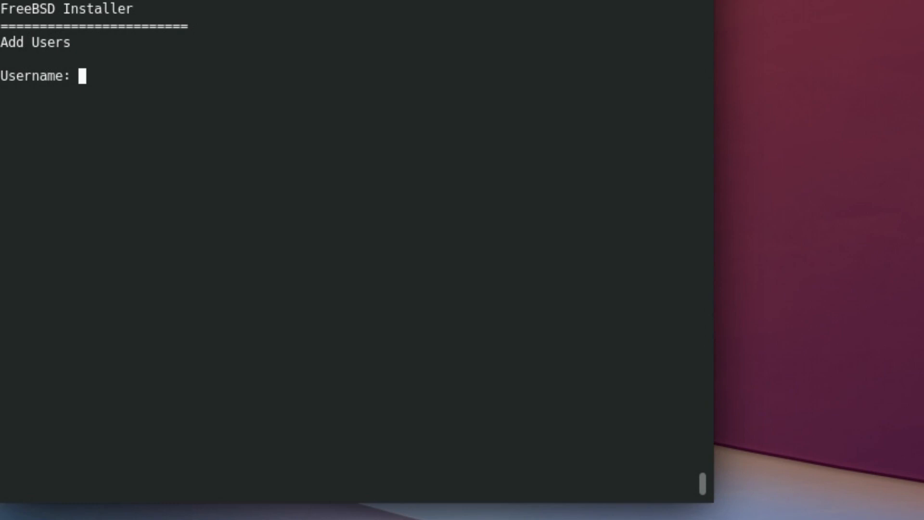
# - Create user robonug with full name RoboNuggie in groups wheel, operator and video
pyautogui.write('robonuggie')
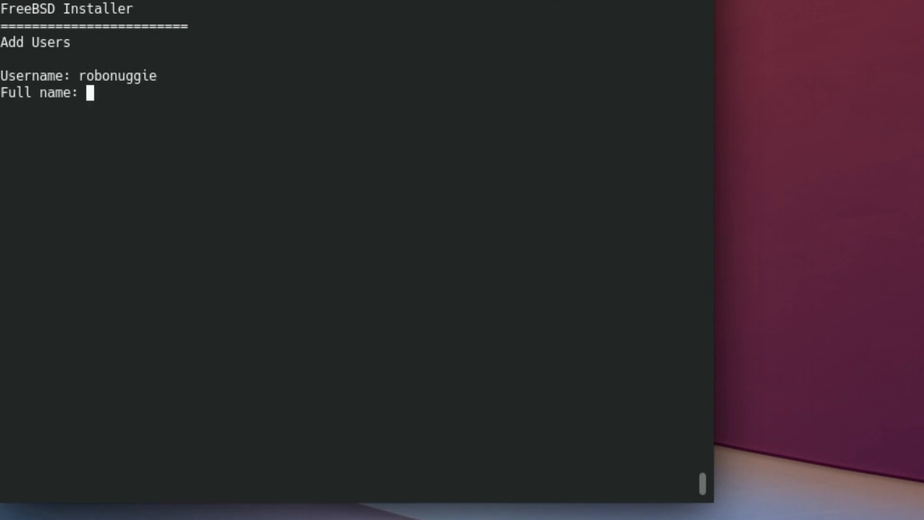
pyautogui.write('Rob')
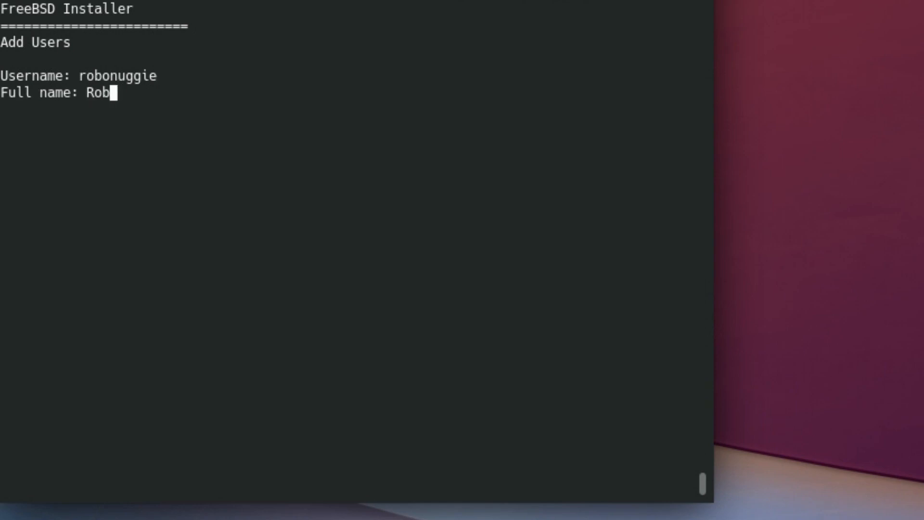
pyautogui.write('oNuggie')
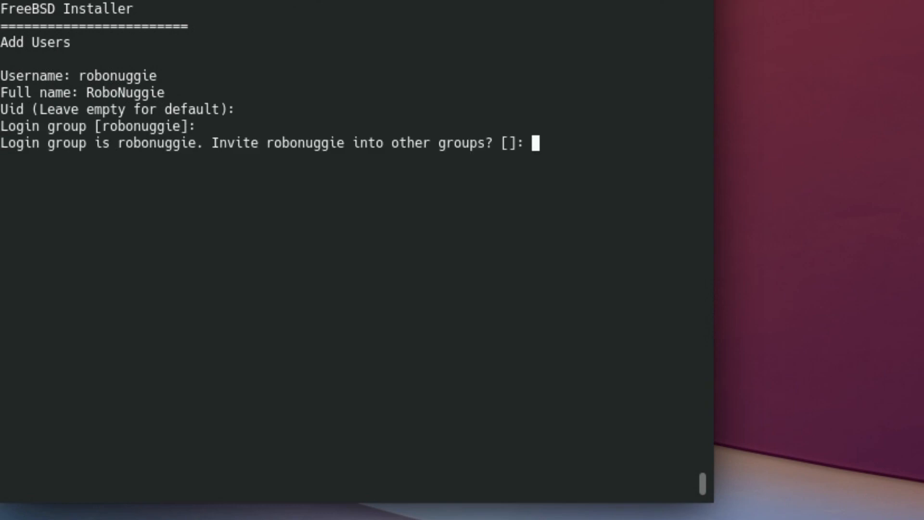
pyautogui.write('wheel')
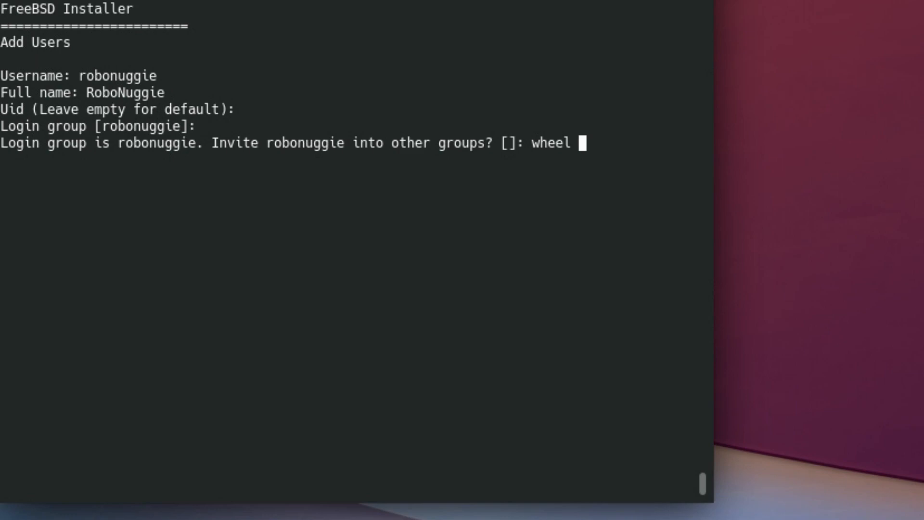
pyautogui.write('operator video')
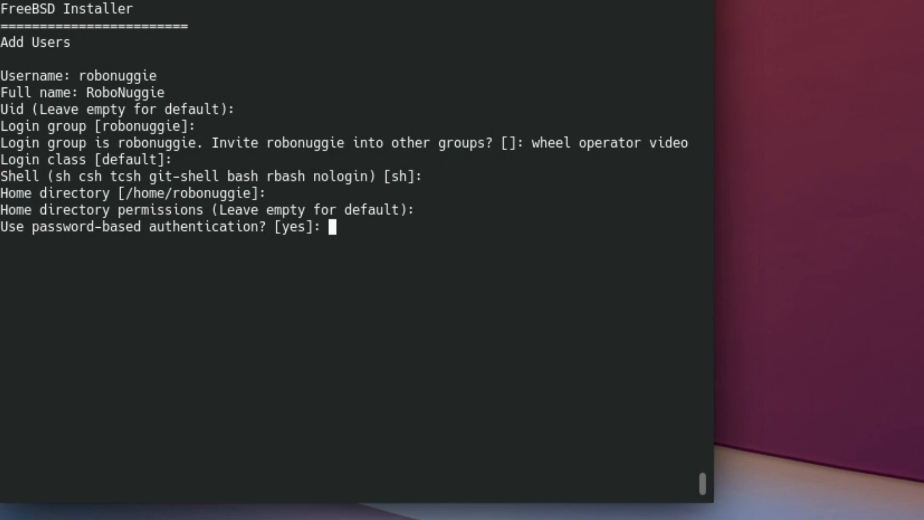
# - Accept password authentication, set the user's password, confirm with yes and add no more users
pyautogui.press('Return')
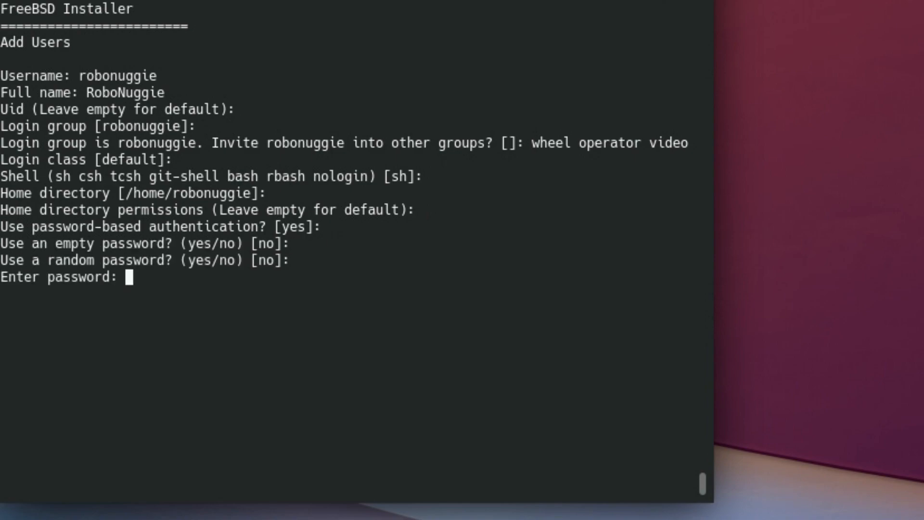
pyautogui.press('Return')
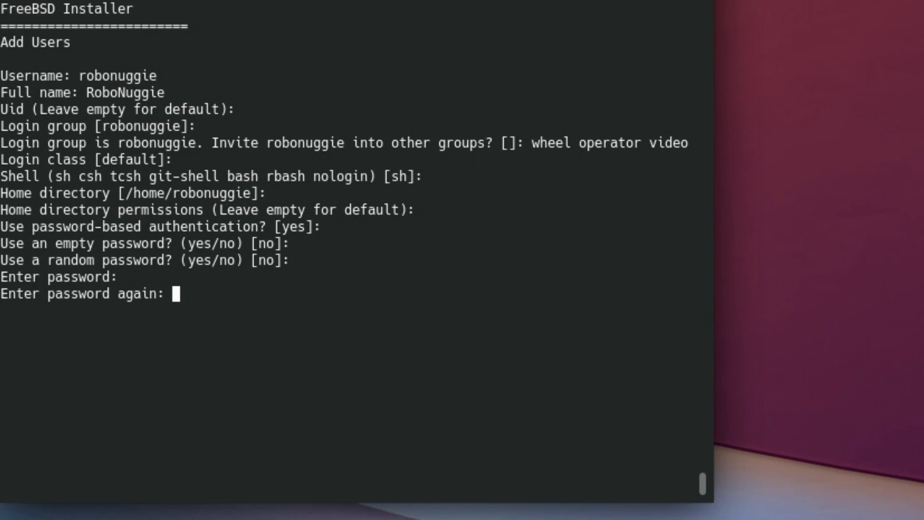
pyautogui.press('Return')
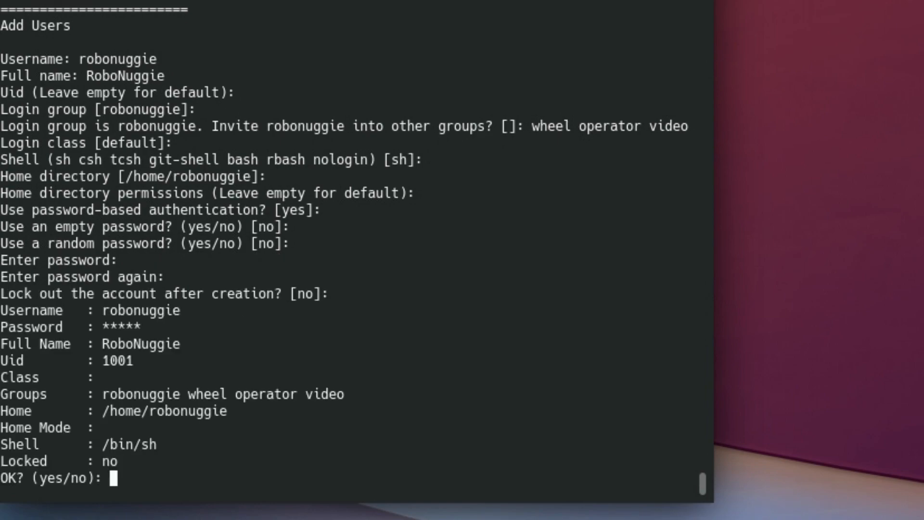
pyautogui.write('yes')
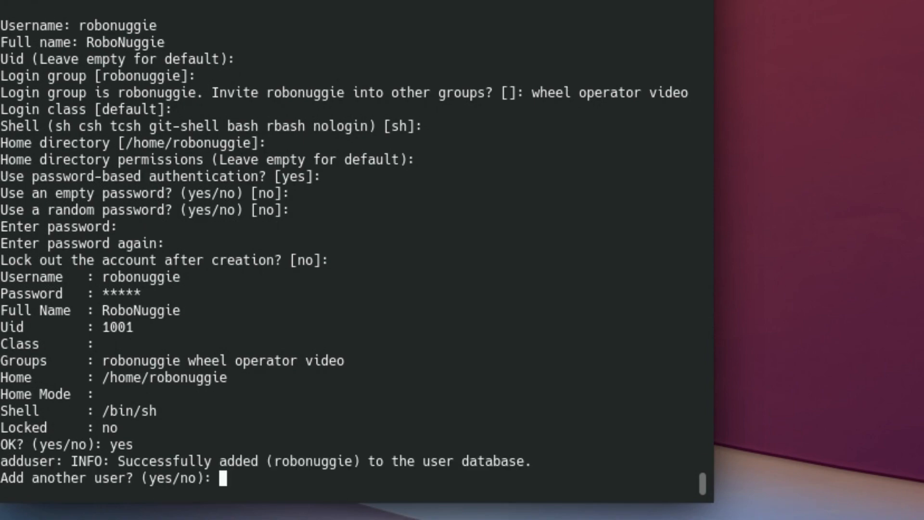
pyautogui.write('no')
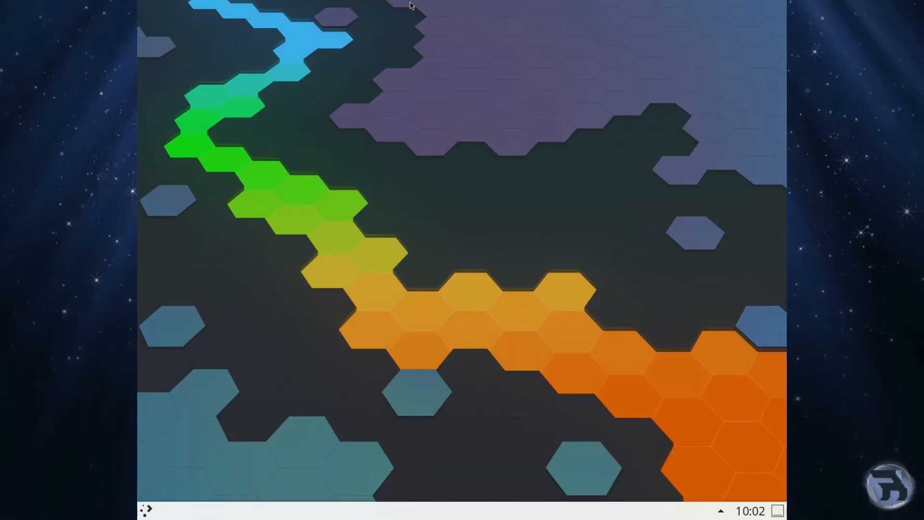
pyautogui.moveTo(346, 503)
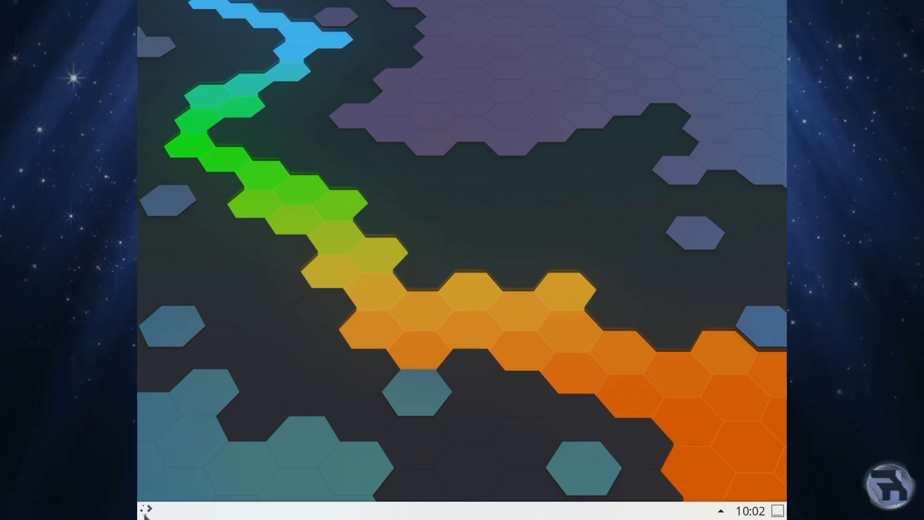
# - Launch Konsole from the application launcher's System category
pyautogui.click(147, 510)
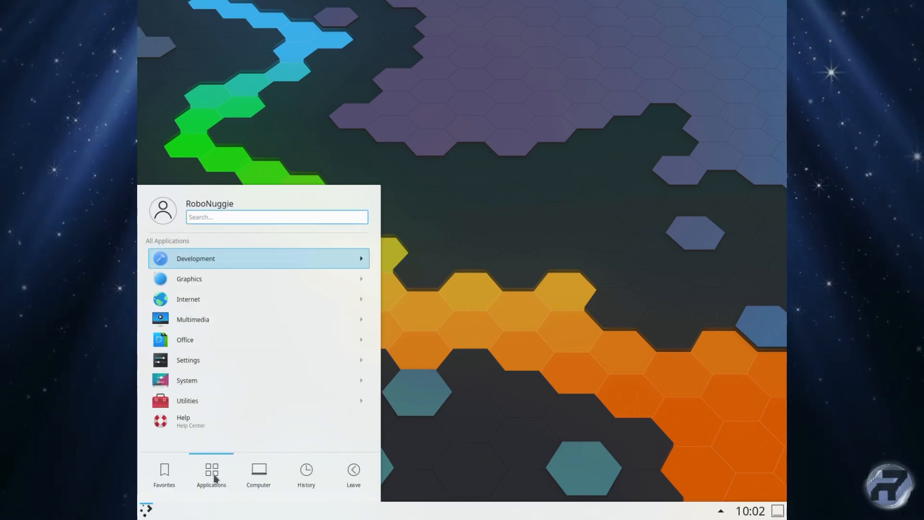
pyautogui.moveTo(181, 350)
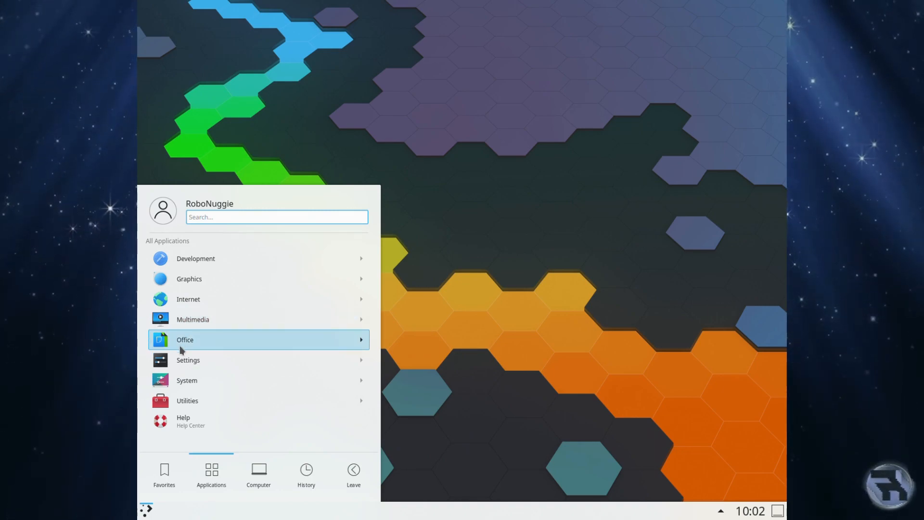
pyautogui.click(184, 340)
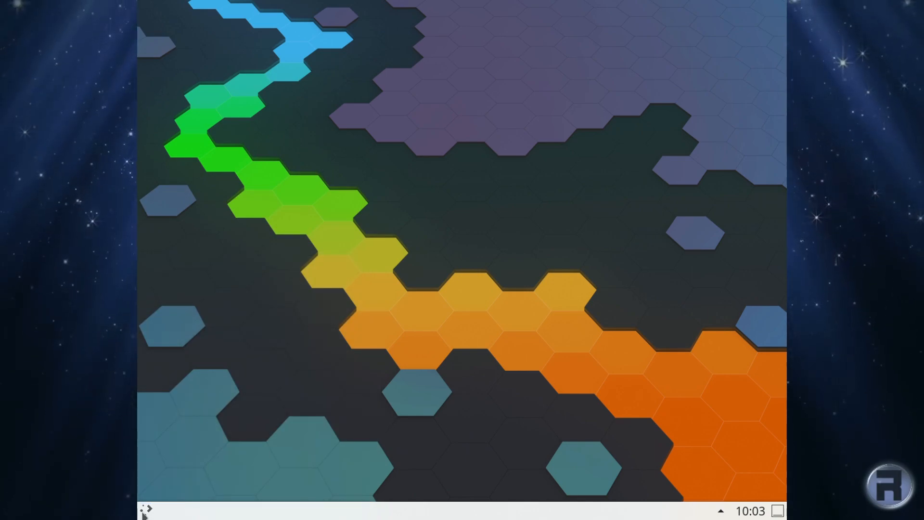
pyautogui.click(149, 511)
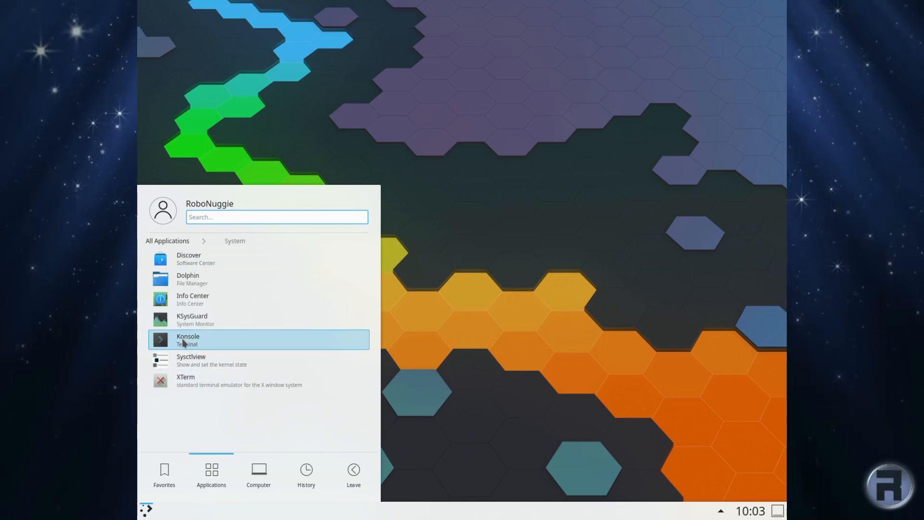
pyautogui.click(188, 340)
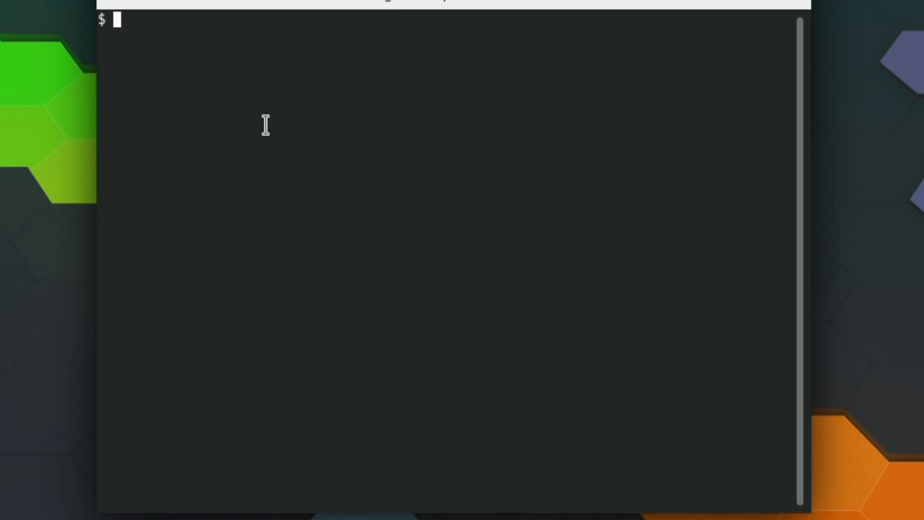
# - Become root with su and run pkg update to refresh the catalogue
pyautogui.write('su')
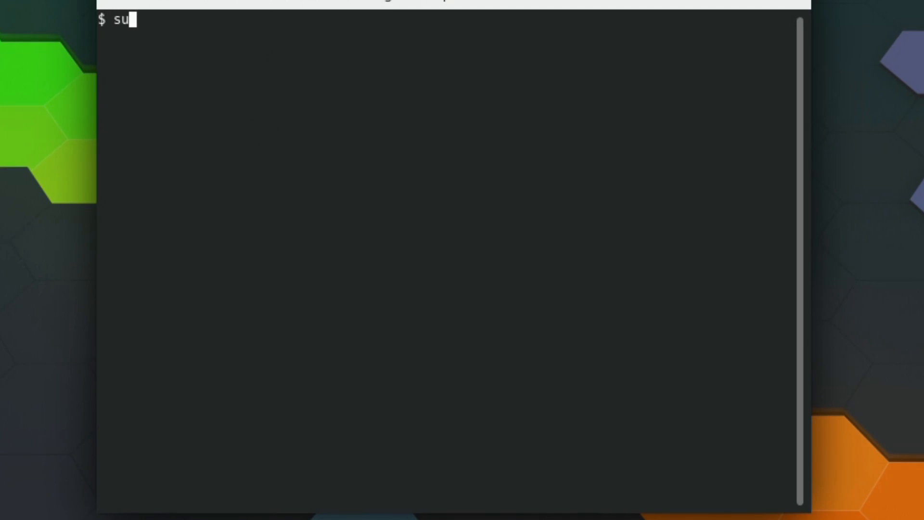
pyautogui.press('Return')
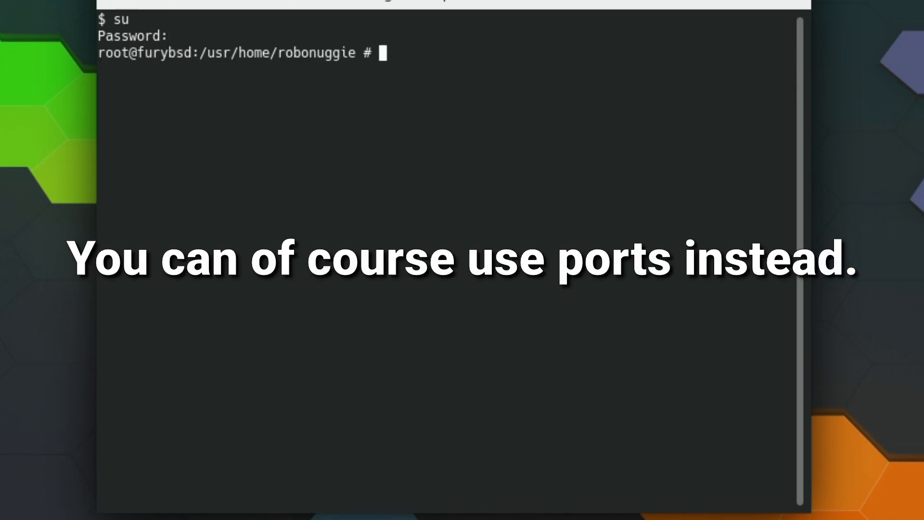
pyautogui.write('pkg up')
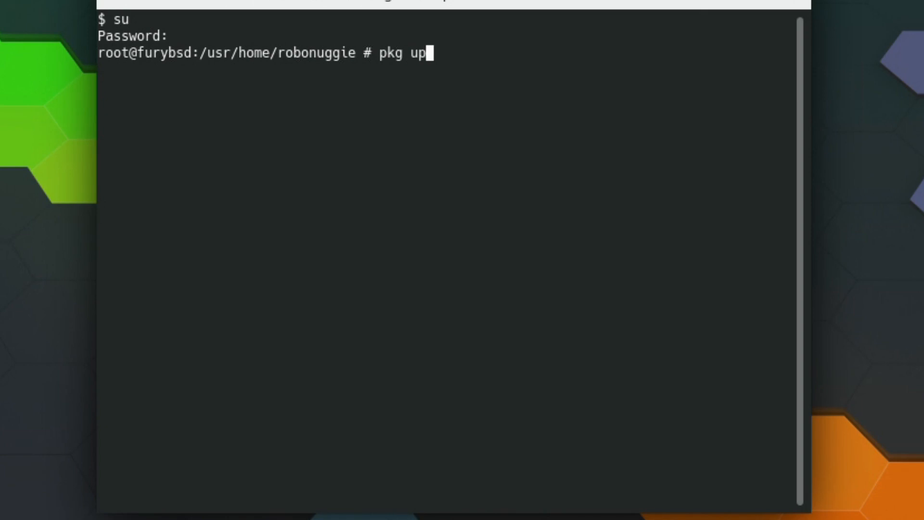
pyautogui.press('Return')
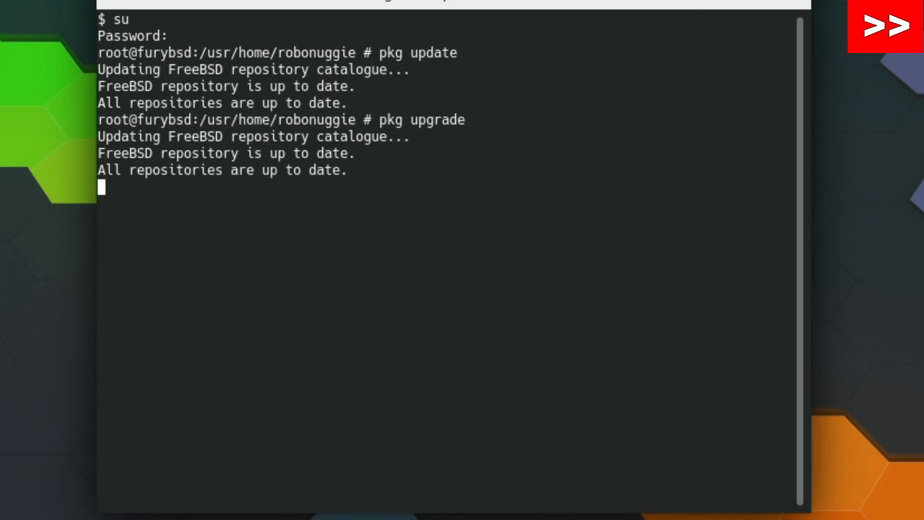
# - Run pkg upgrade and answer y to upgrade the five outdated packages
pyautogui.press('Return')
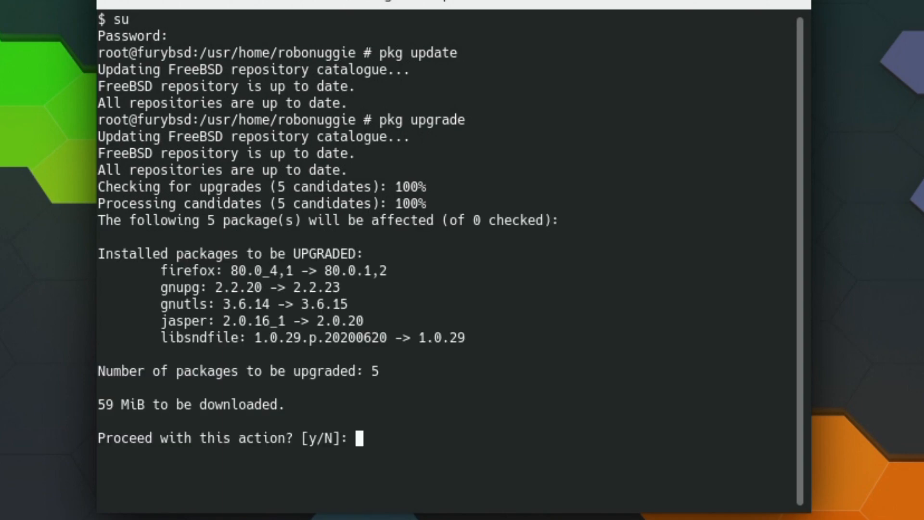
pyautogui.write('y')
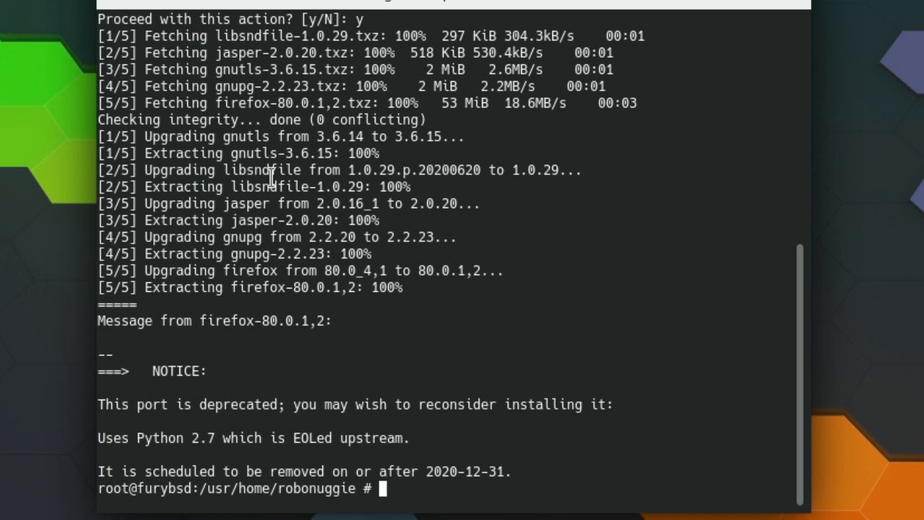
# - Search the package repository for libreoffice and pick out the en_GB-libreoffice language pack
pyautogui.write('pkg search')
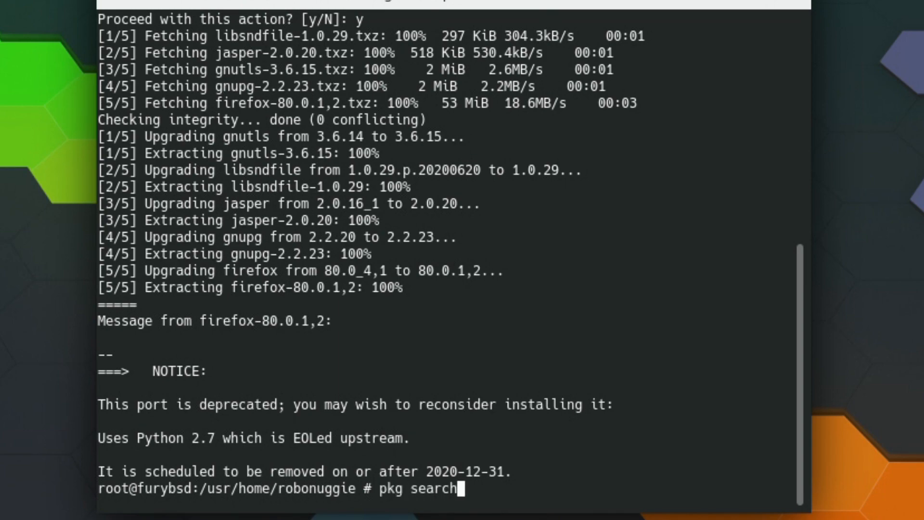
pyautogui.write('libreo')
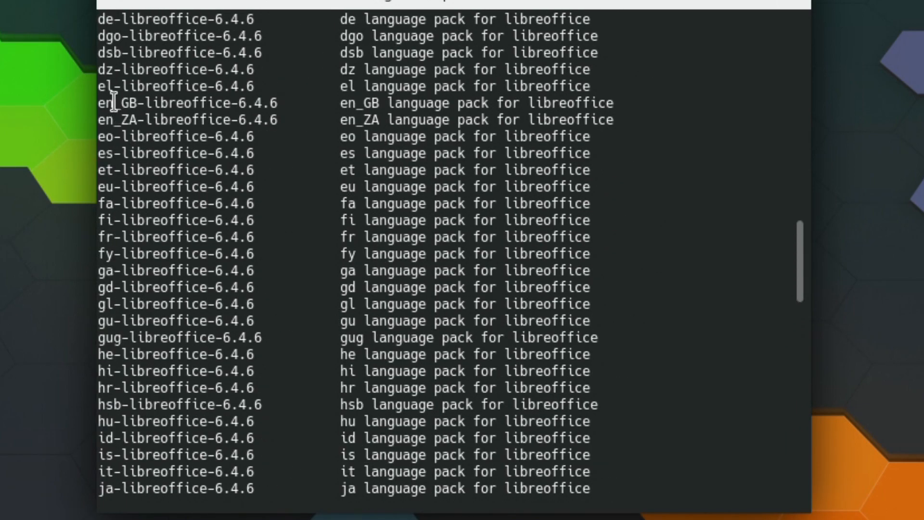
pyautogui.moveTo(94, 110)
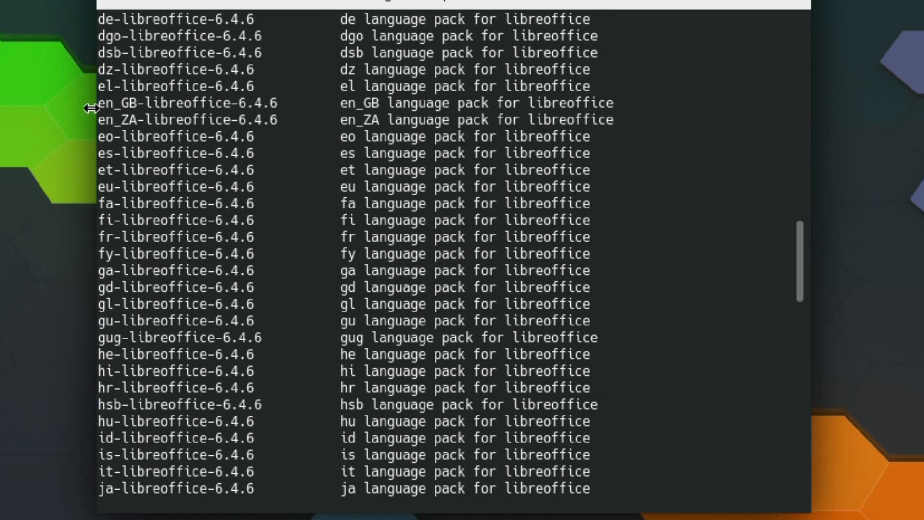
pyautogui.click(210, 87)
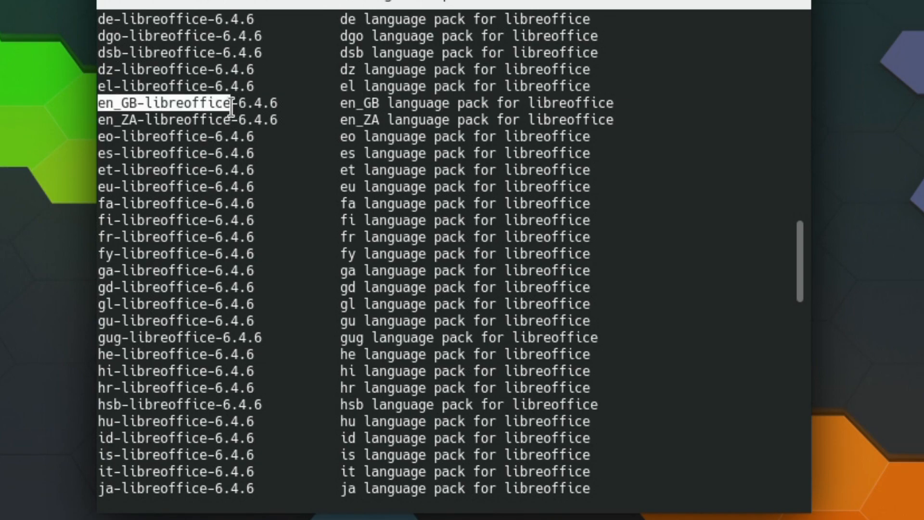
pyautogui.scroll(-3)
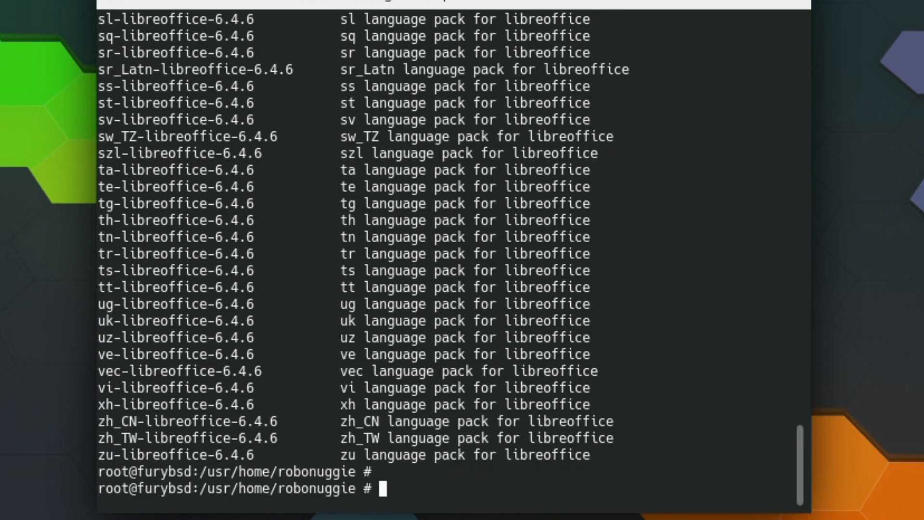
# - Install en_GB-libreoffice with its 44 dependencies via 'pkg install', confirming with y
pyautogui.write('pkg ins')
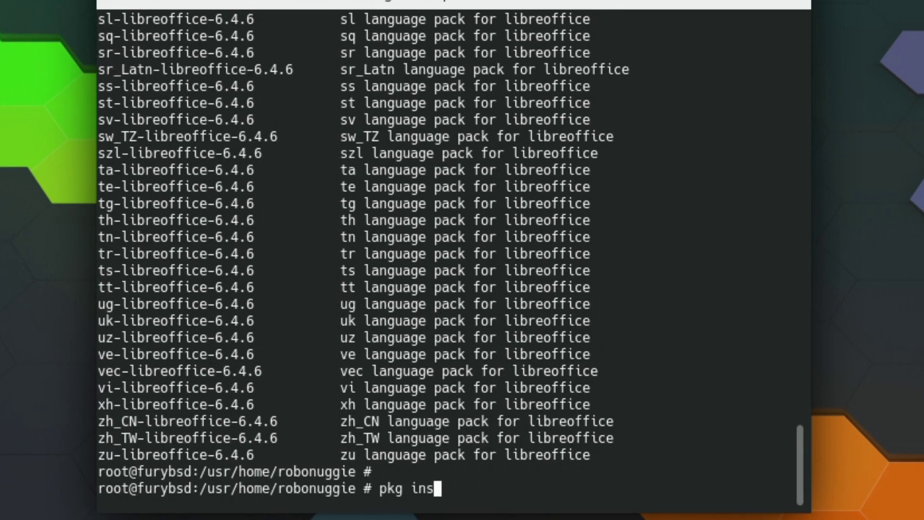
pyautogui.write('tall en_GB-libreoffice')
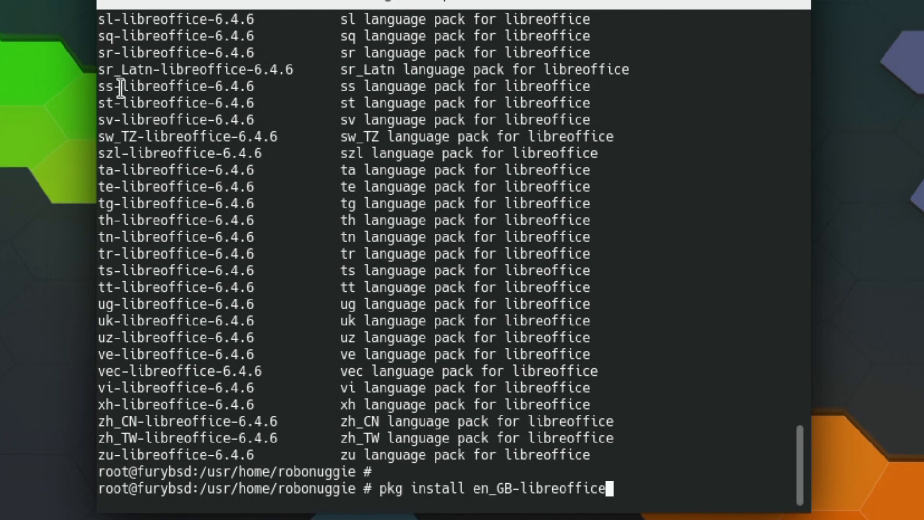
pyautogui.press('Return')
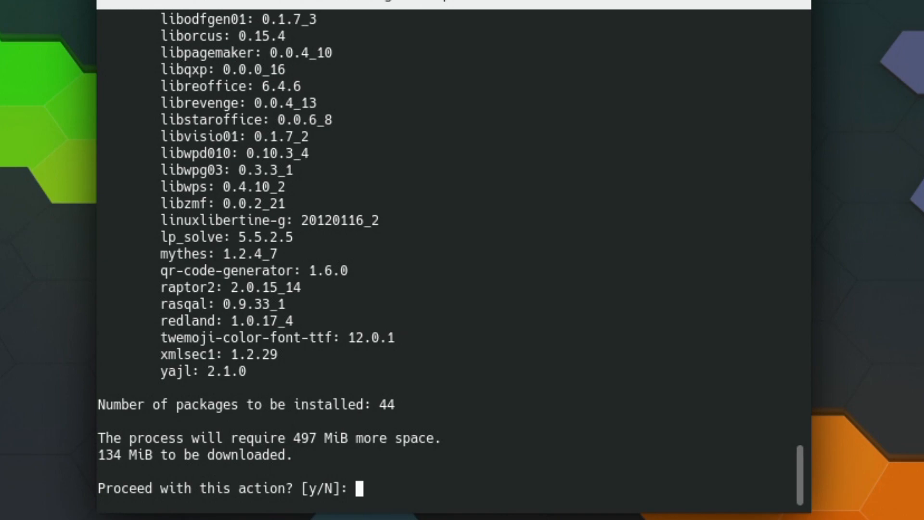
pyautogui.write('y')
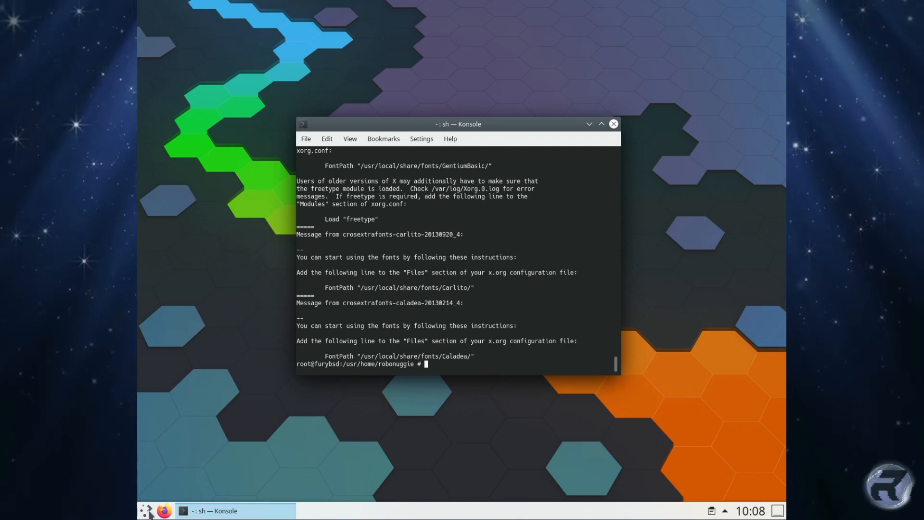
# - Launch LibreOffice Writer from the Office menu and dismiss the tip of the day and what's-new notice
pyautogui.click(149, 510)
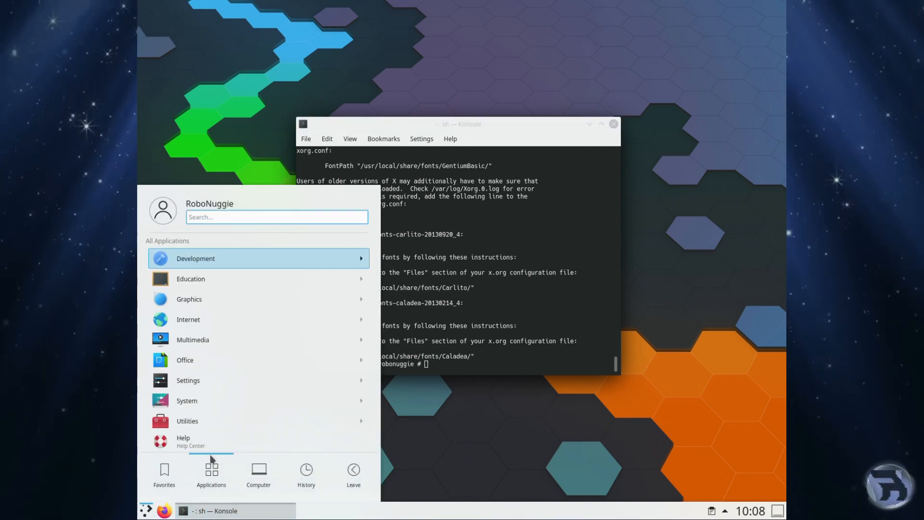
pyautogui.click(185, 360)
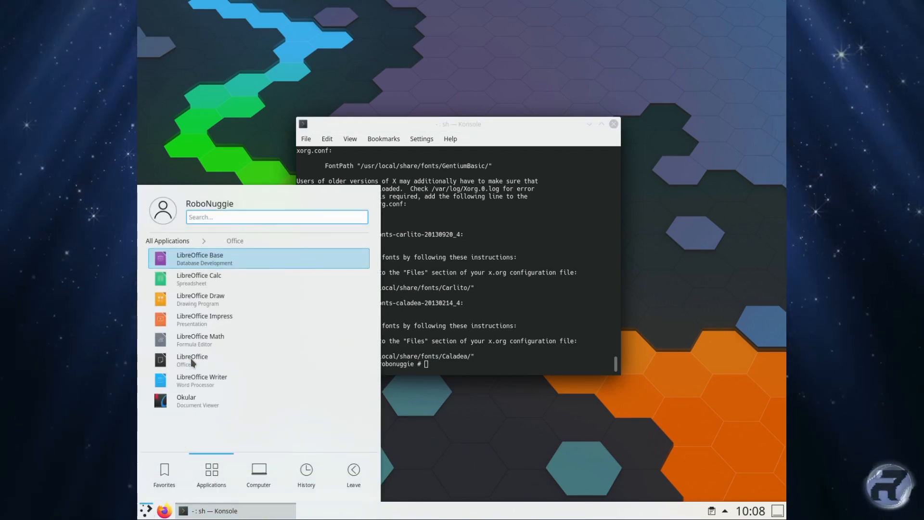
pyautogui.moveTo(200, 381)
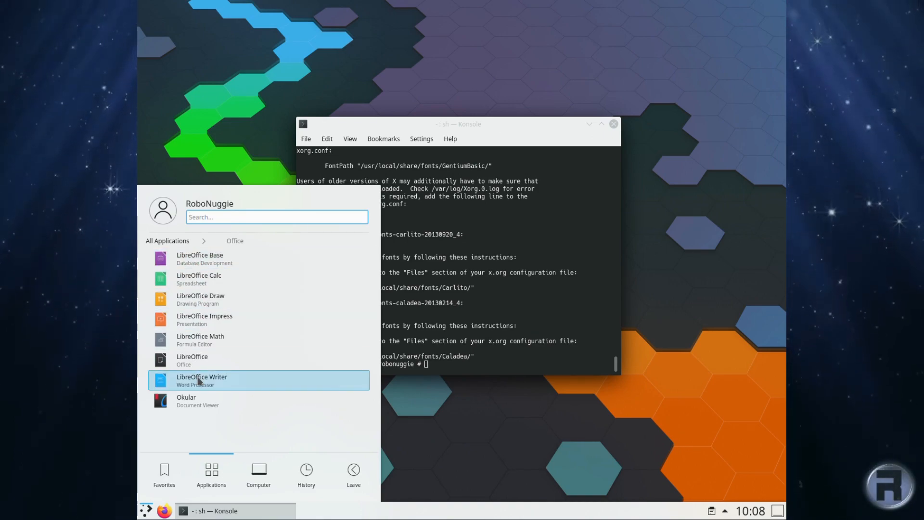
pyautogui.click(201, 380)
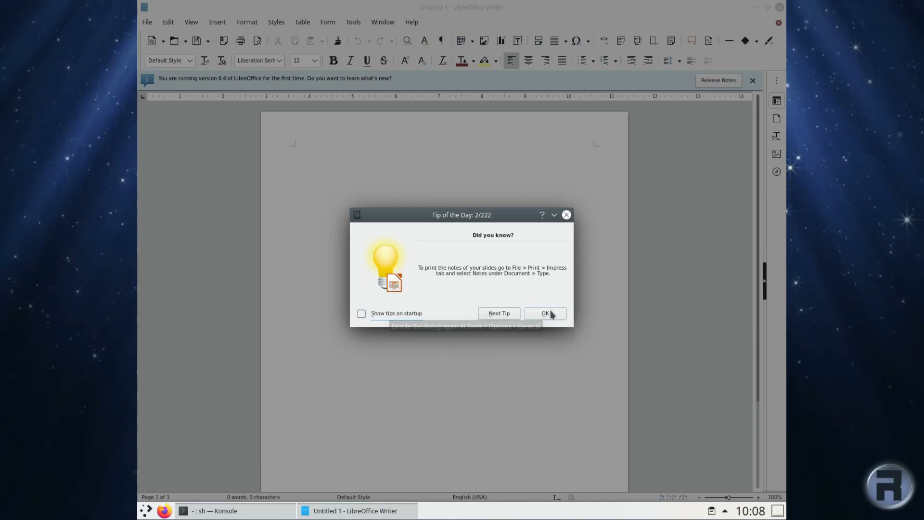
pyautogui.click(545, 313)
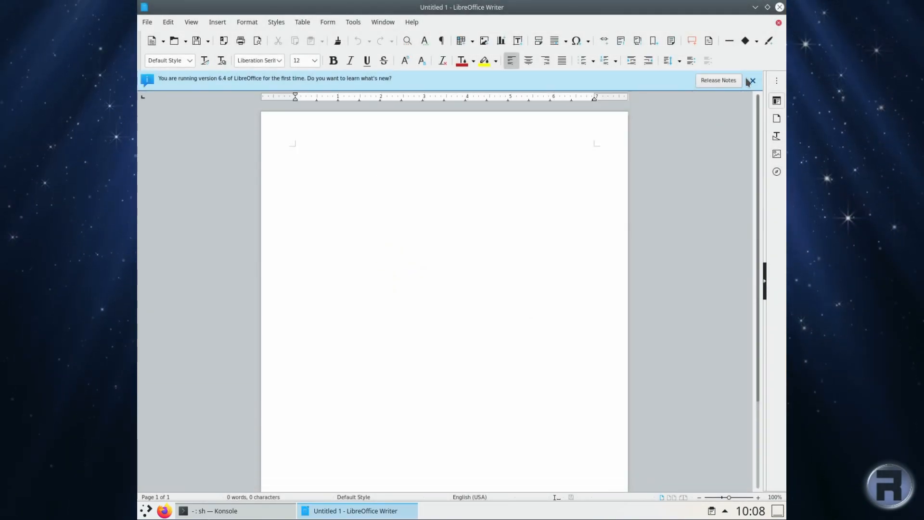
pyautogui.click(191, 21)
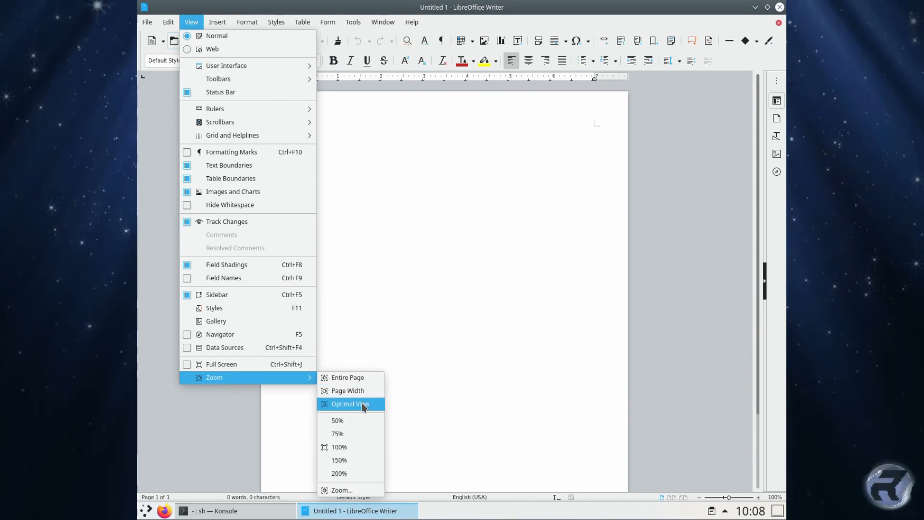
# - Zoom the page to Optimal View, write 'Test!' and pick a much larger font size for it
pyautogui.click(350, 403)
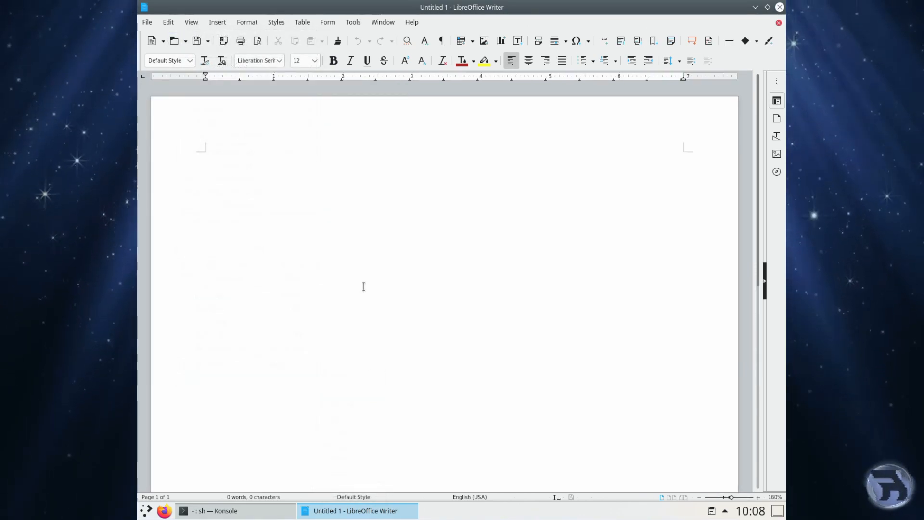
pyautogui.moveTo(346, 229)
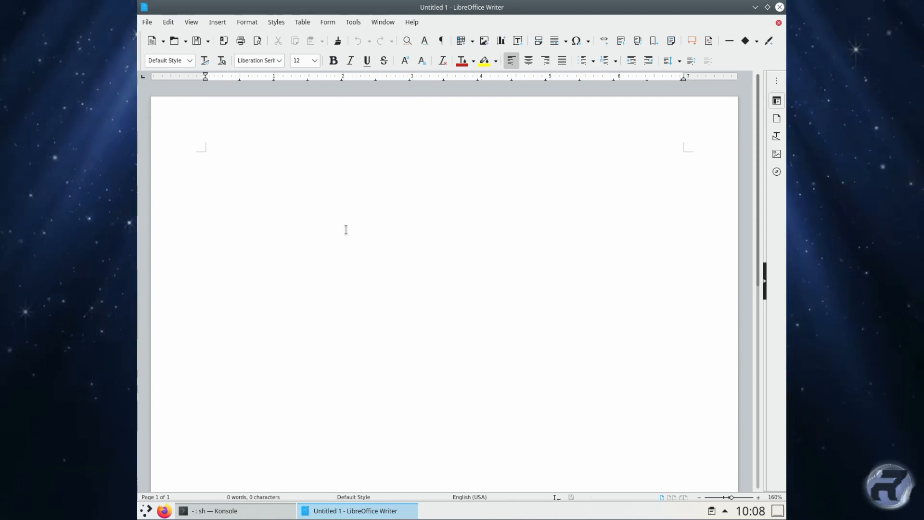
pyautogui.write('Te')
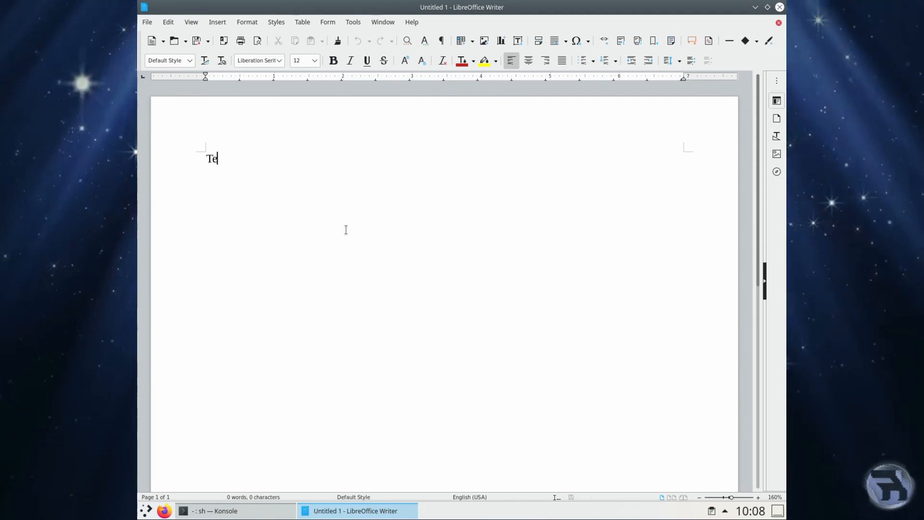
pyautogui.write('st!')
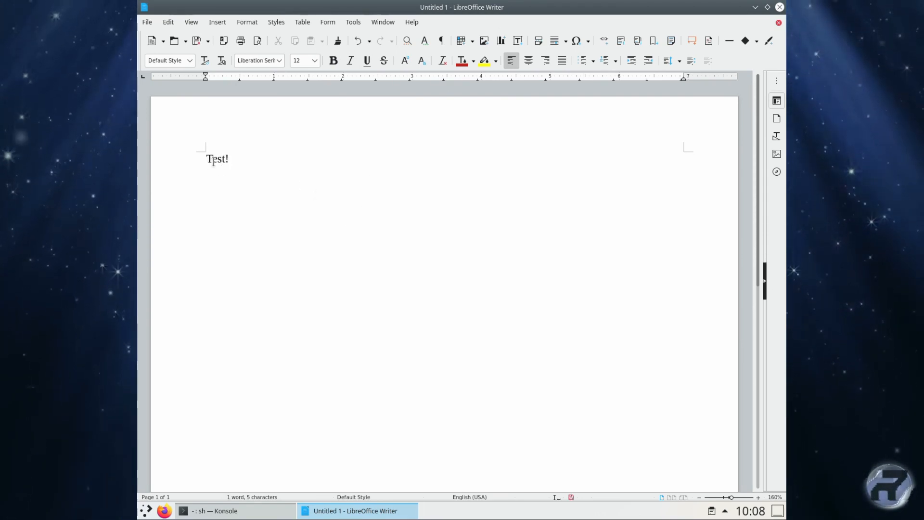
pyautogui.click(316, 60)
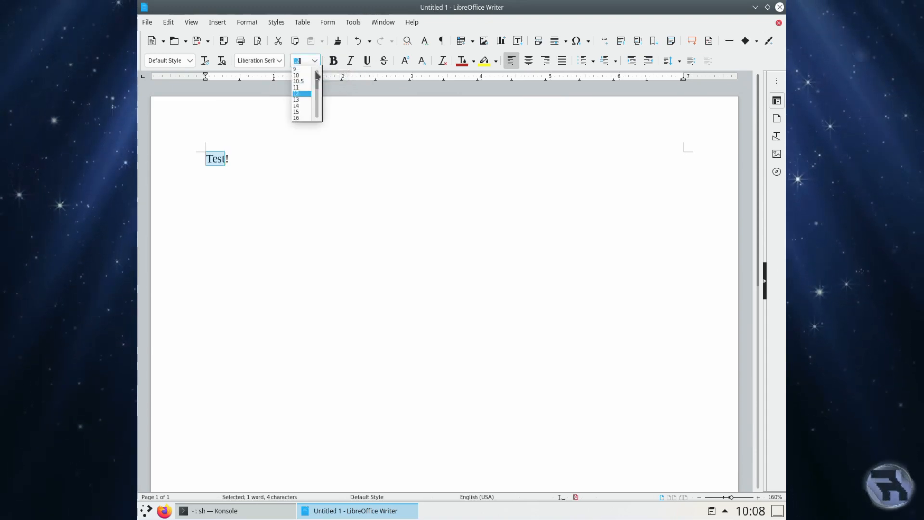
pyautogui.scroll(-3)
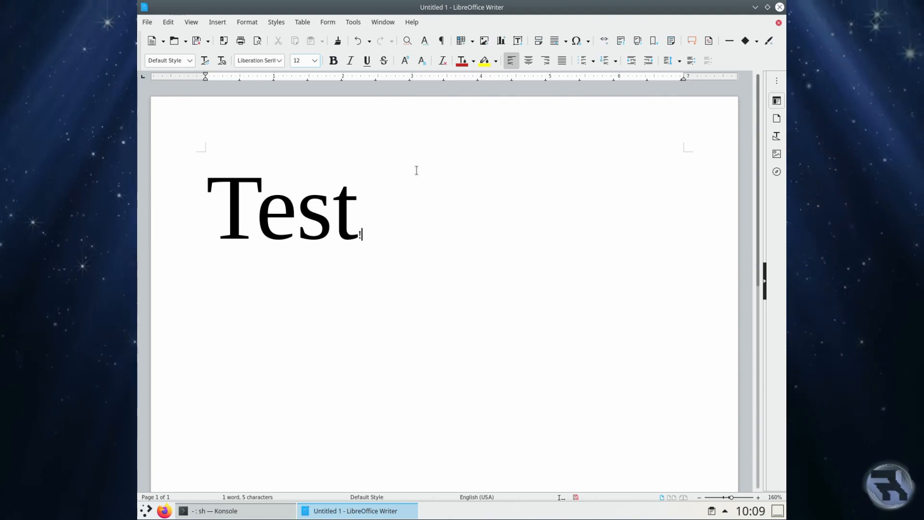
pyautogui.moveTo(690, 93)
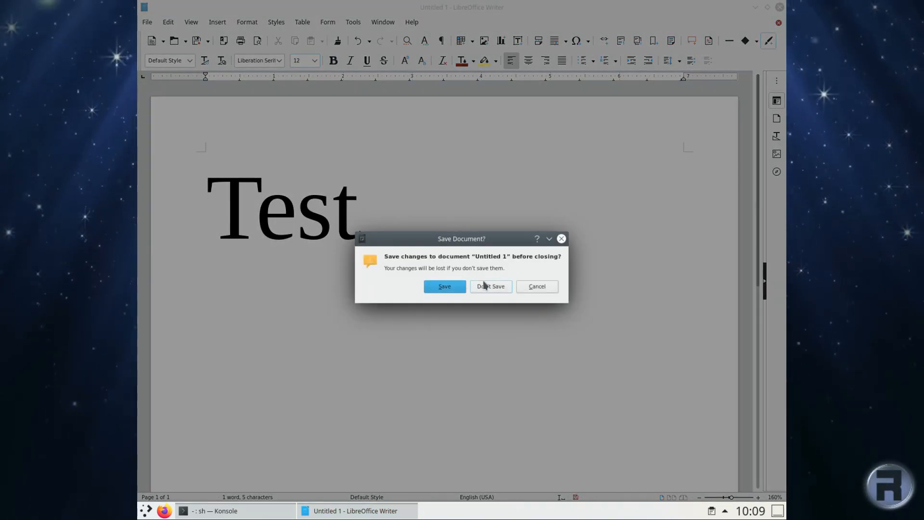
# - Discard the Writer document without saving and run 'top' in Konsole to watch processes and memory
pyautogui.click(490, 287)
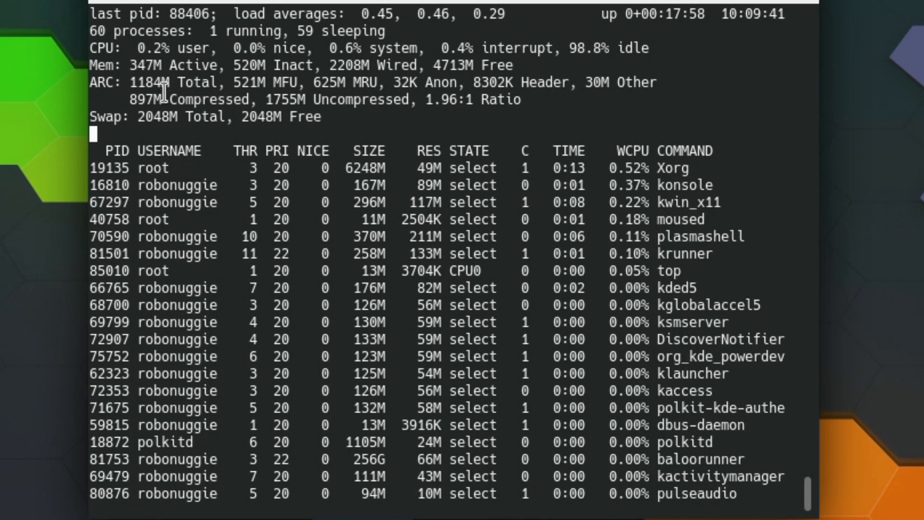
pyautogui.press('s')
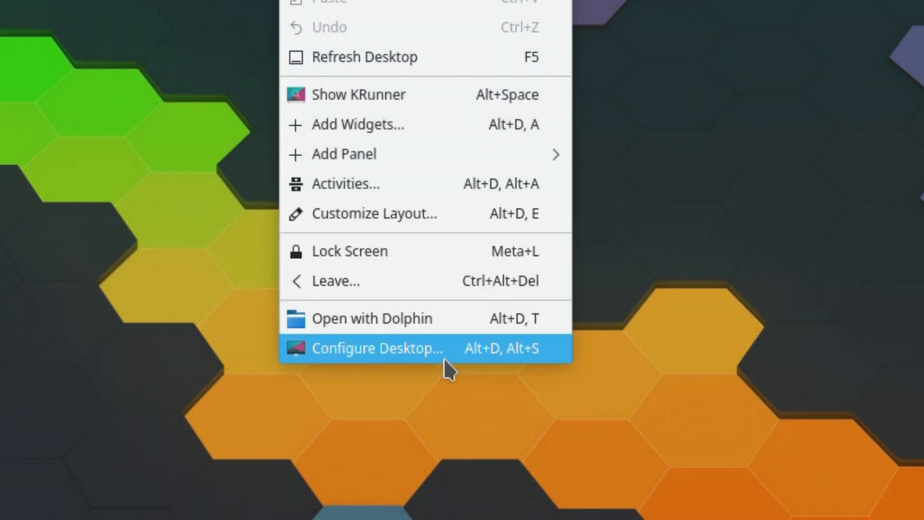
# - Apply the Volna beach-and-surf image as the desktop wallpaper
pyautogui.click(376, 349)
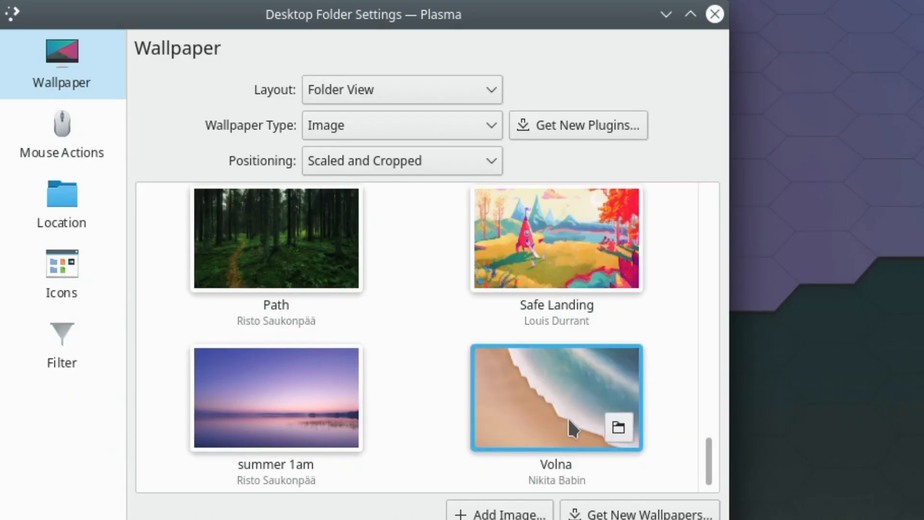
pyautogui.moveTo(537, 374)
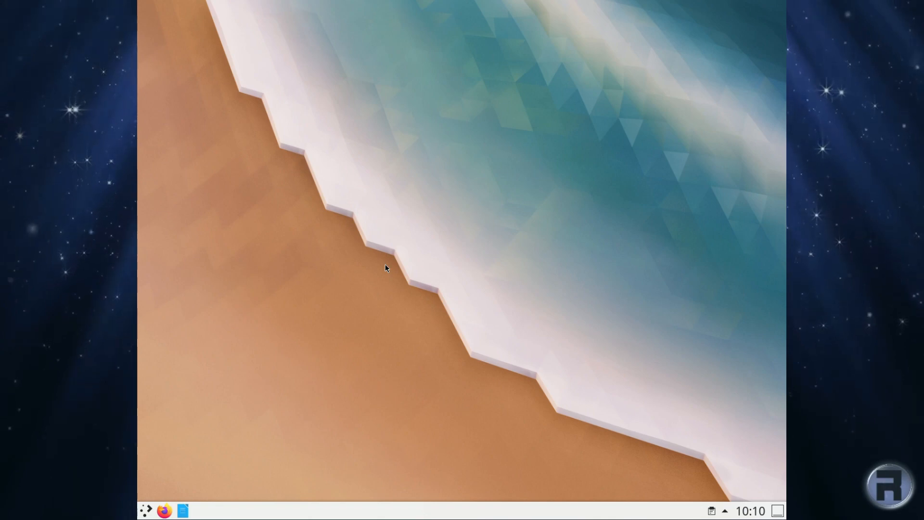
pyautogui.moveTo(335, 319)
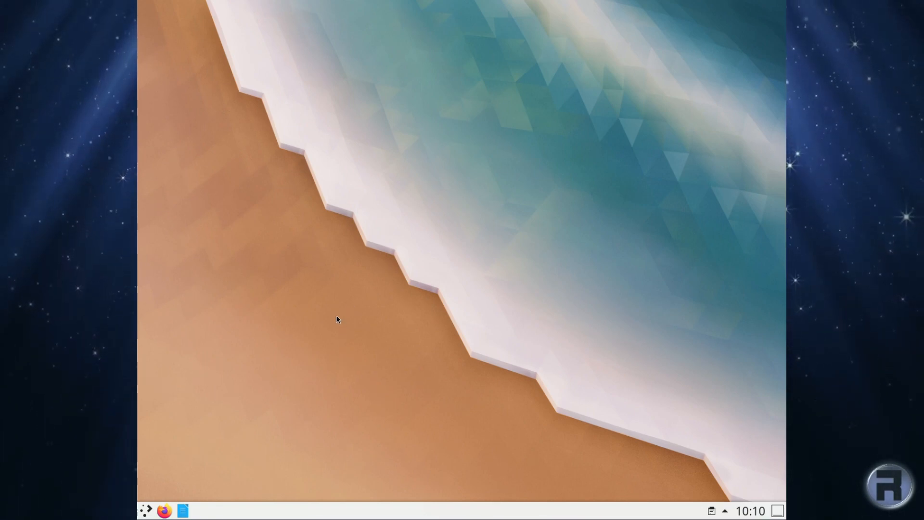
pyautogui.moveTo(342, 321)
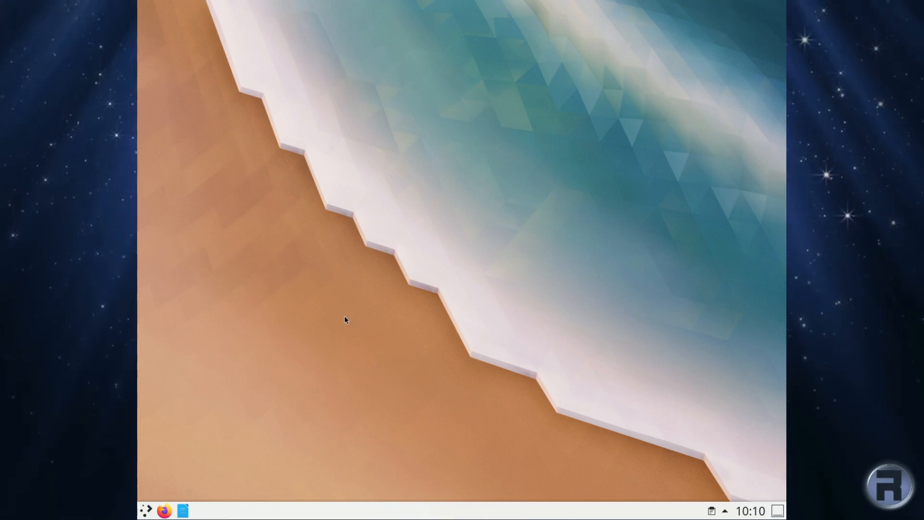
pyautogui.moveTo(743, 508)
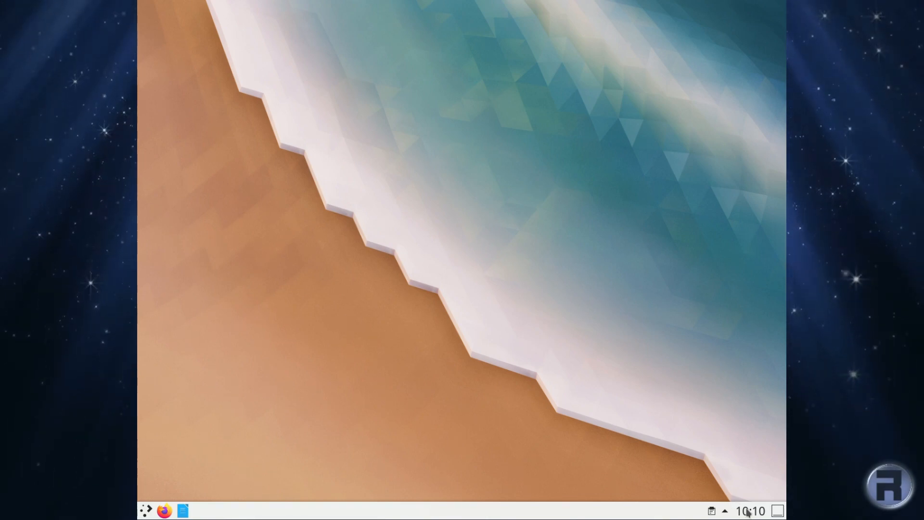
# - Add an Analog Clock and a Total CPU Use monitor widget to the desktop from the Add Widgets browser
pyautogui.click(724, 511)
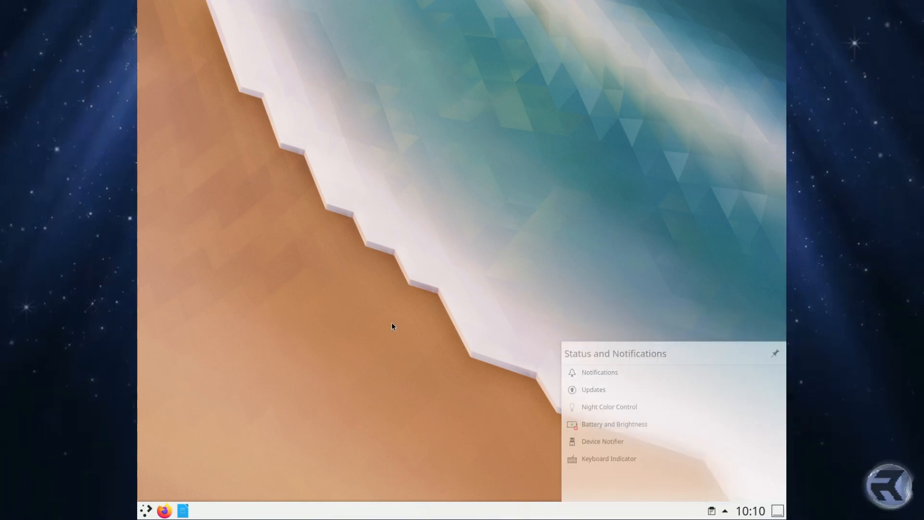
pyautogui.rightClick(393, 326)
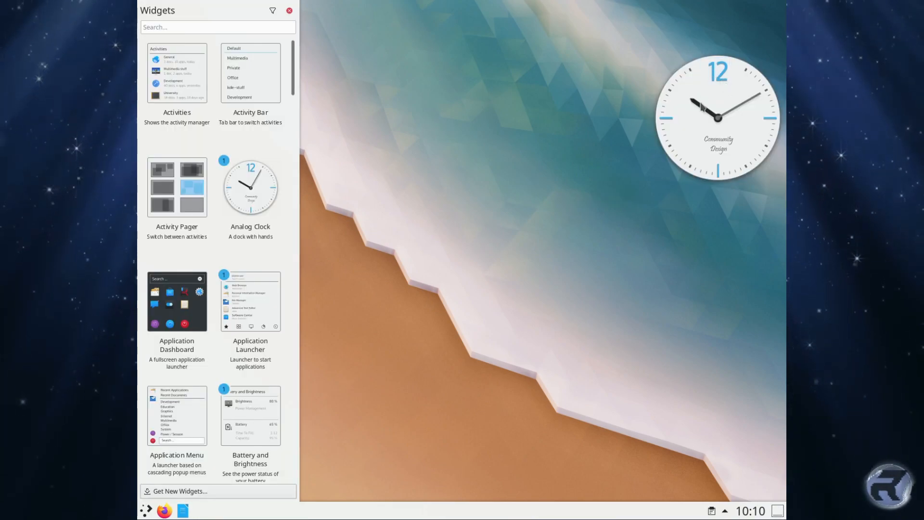
pyautogui.moveTo(290, 326)
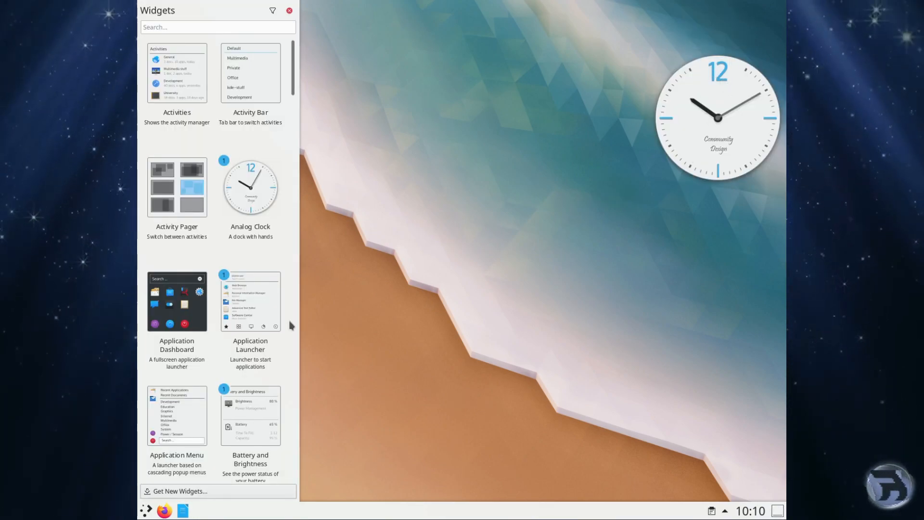
pyautogui.scroll(-3)
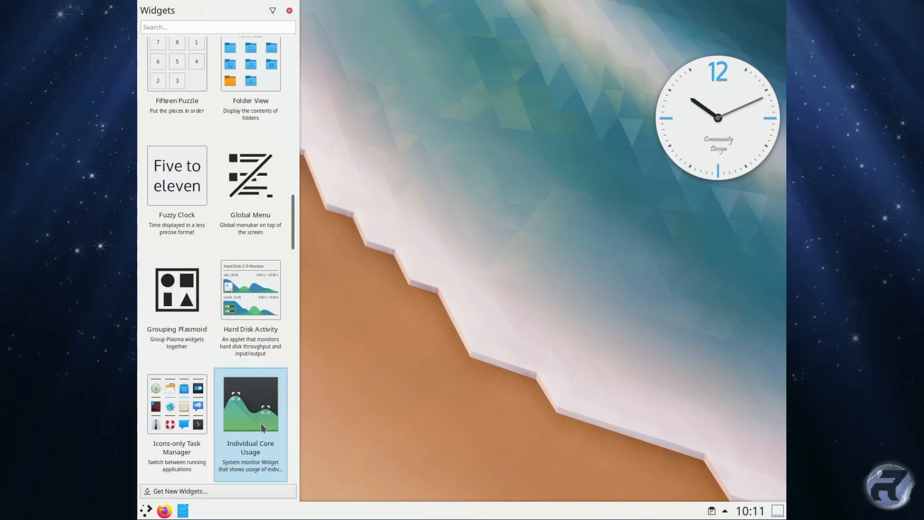
pyautogui.scroll(-3)
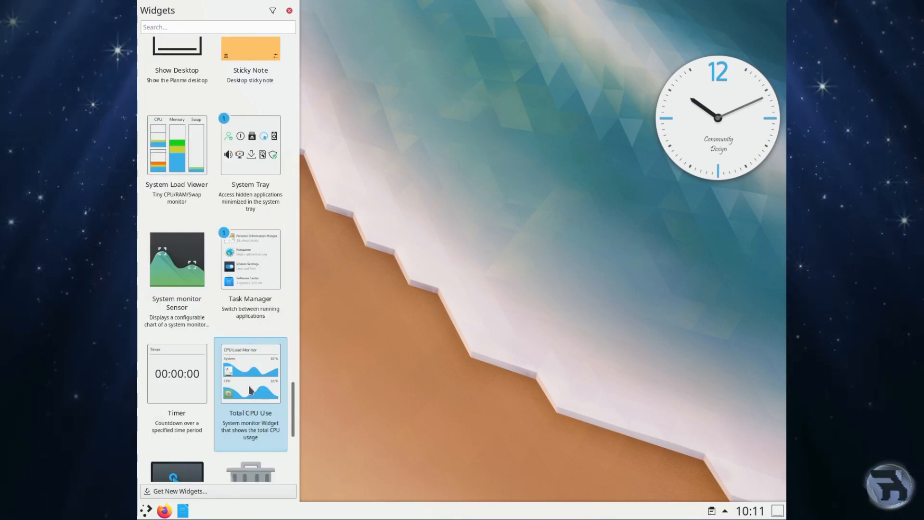
pyautogui.moveTo(251, 372); pyautogui.dragTo(695, 238)
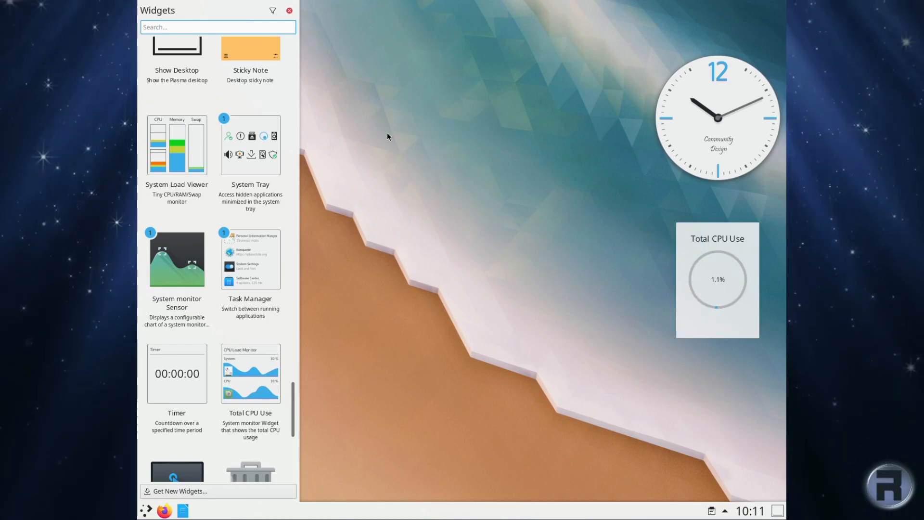
pyautogui.click(289, 10)
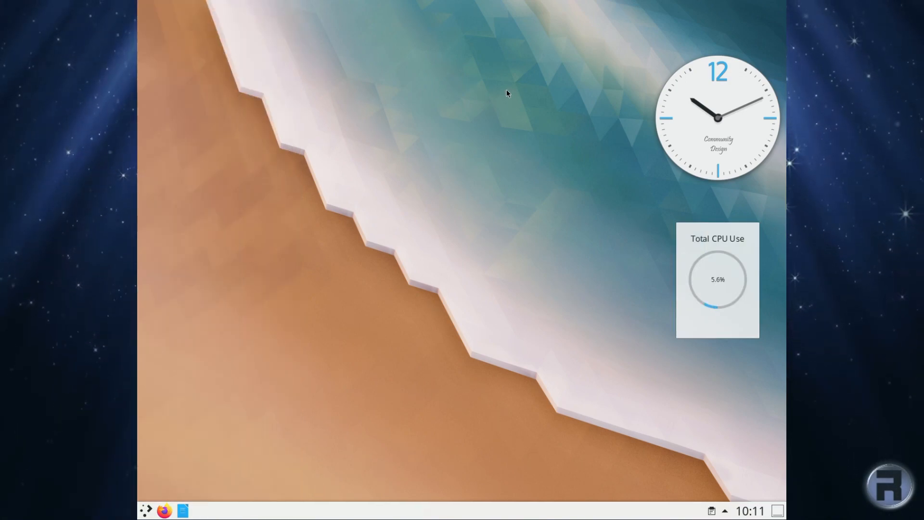
pyautogui.moveTo(622, 227)
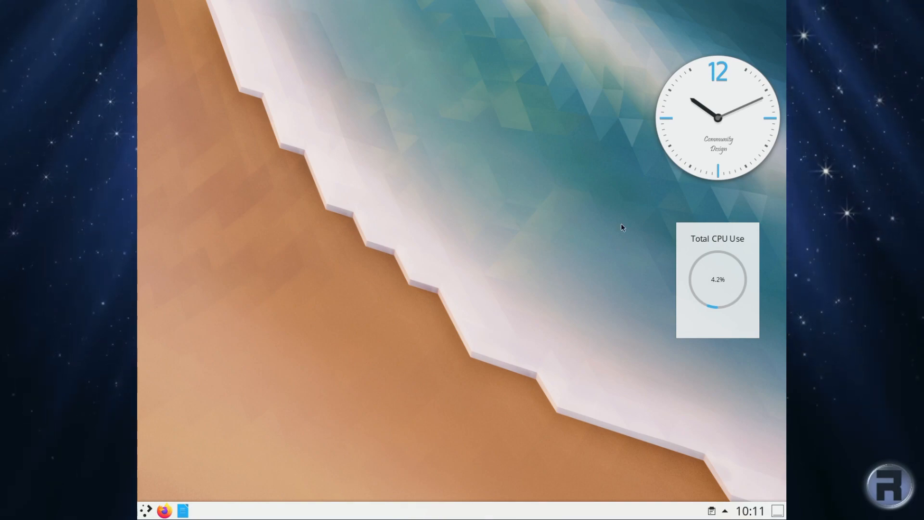
pyautogui.moveTo(612, 226)
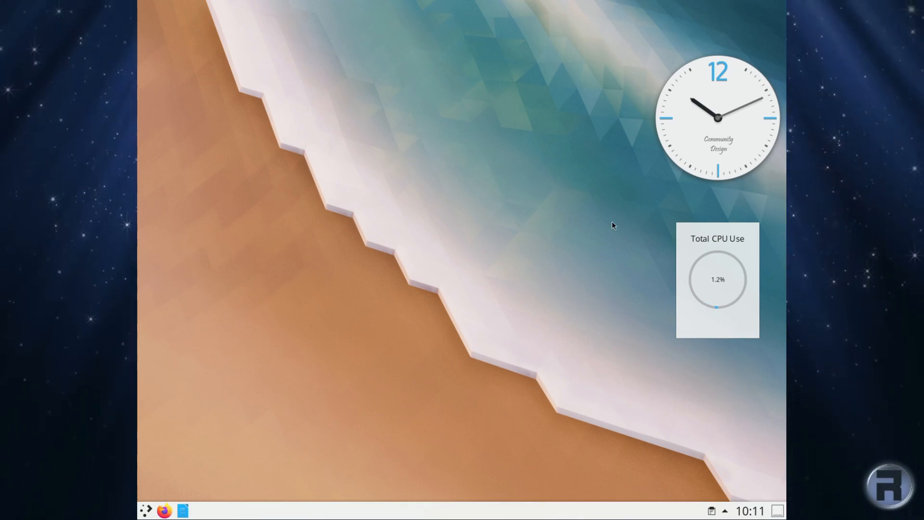
pyautogui.moveTo(248, 456)
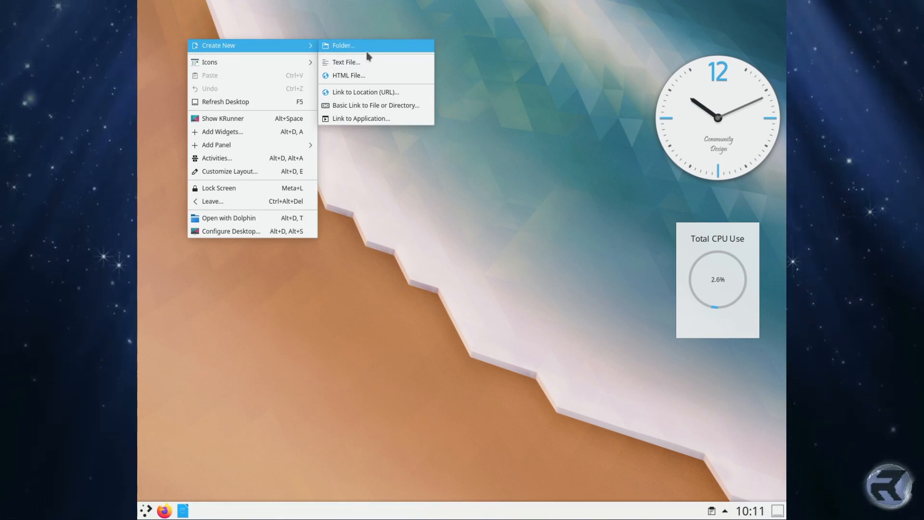
pyautogui.moveTo(375, 109)
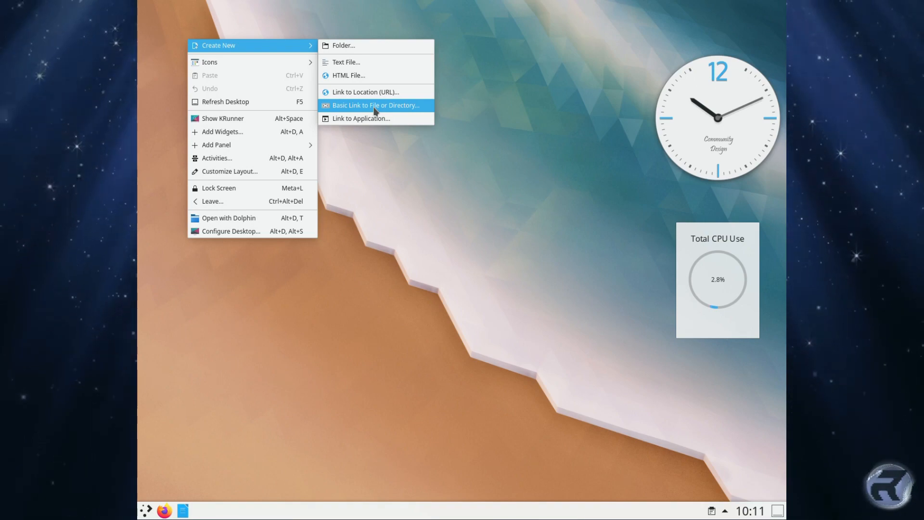
pyautogui.click(375, 105)
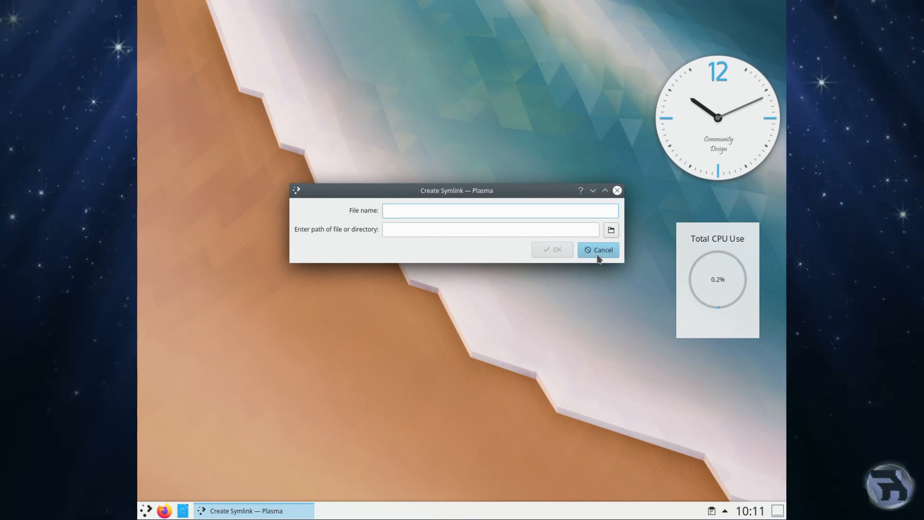
pyautogui.click(599, 251)
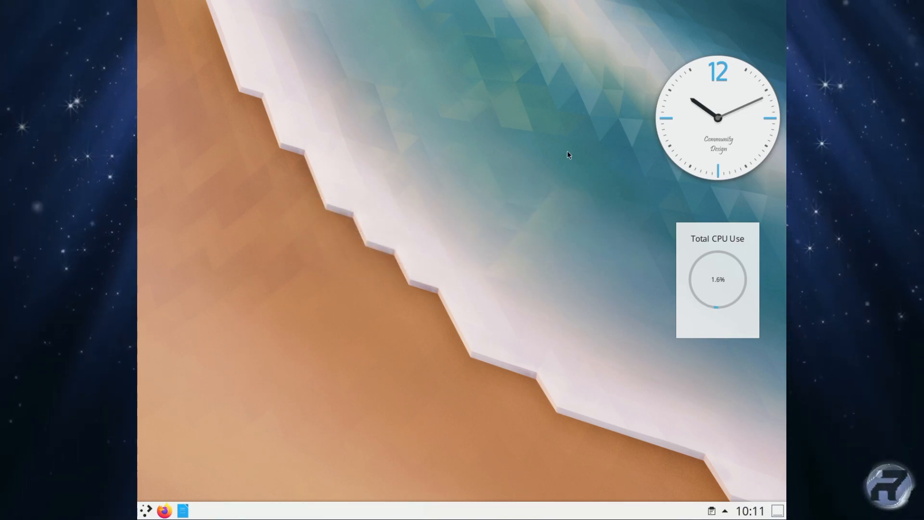
pyautogui.moveTo(217, 136)
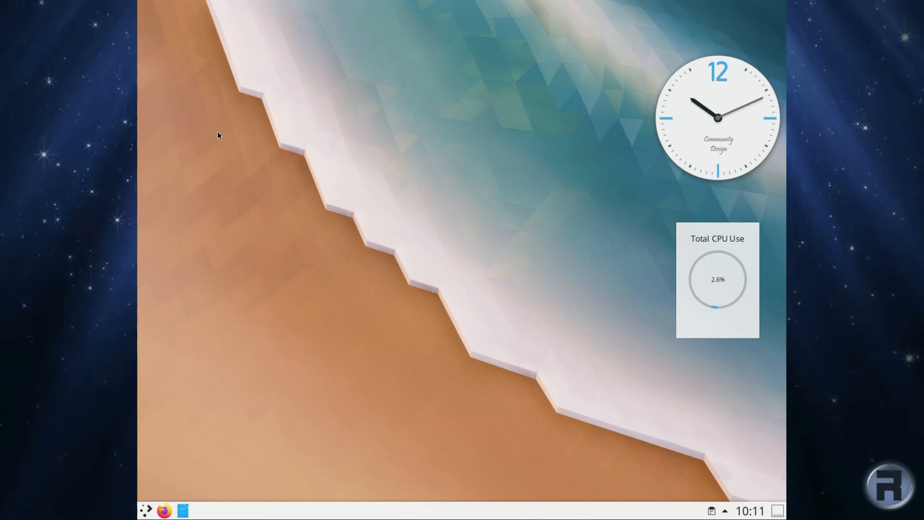
pyautogui.rightClick(219, 135)
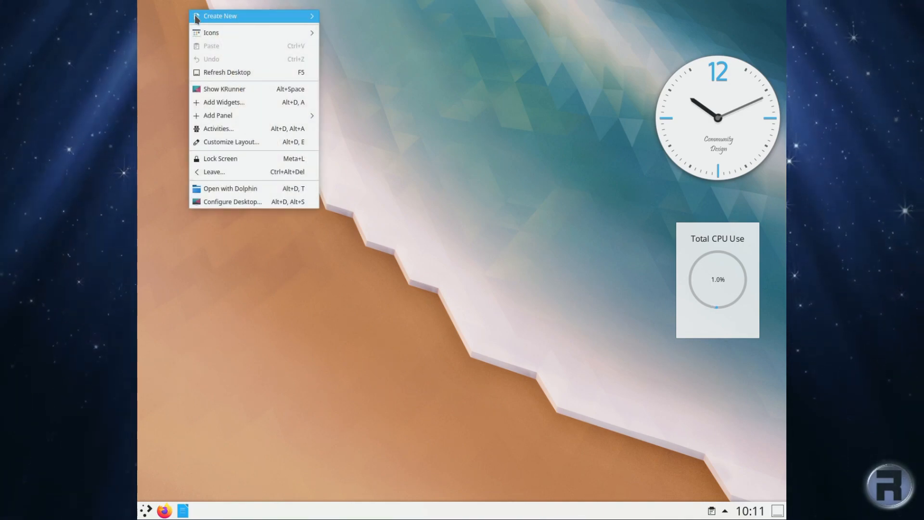
pyautogui.moveTo(219, 16)
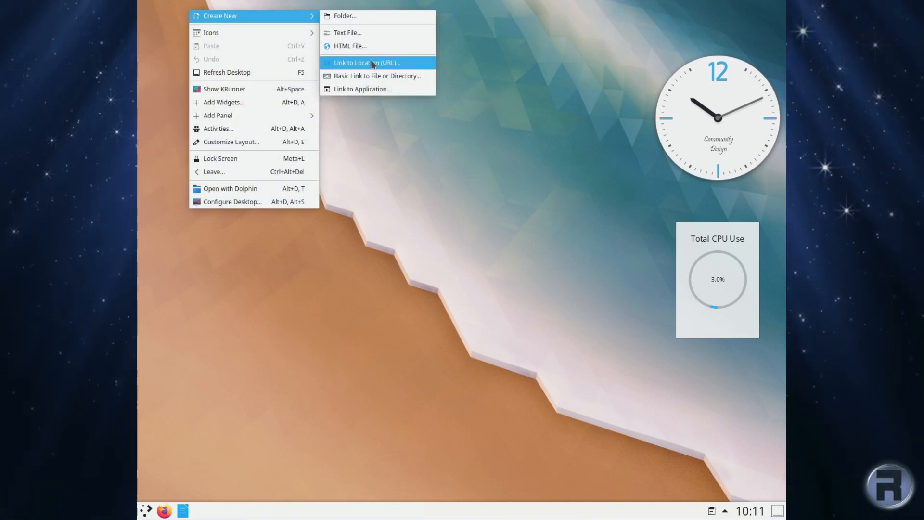
pyautogui.moveTo(368, 80)
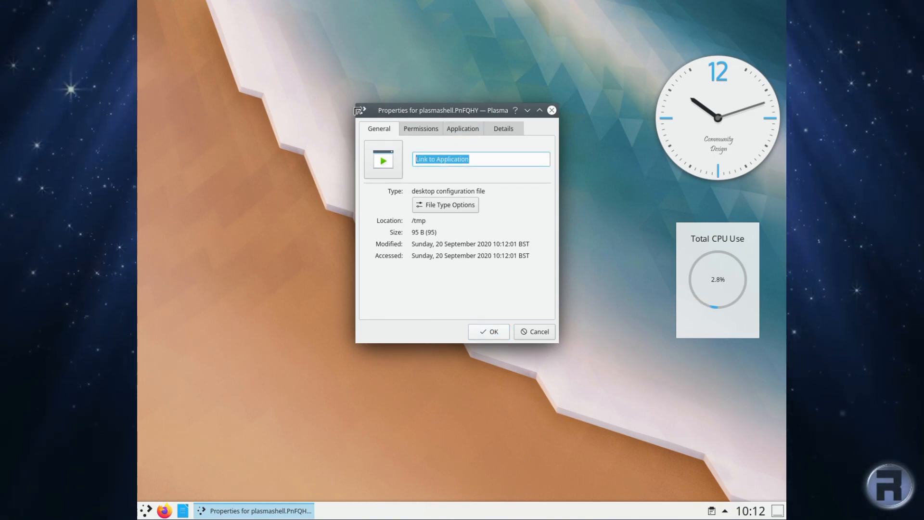
pyautogui.click(534, 331)
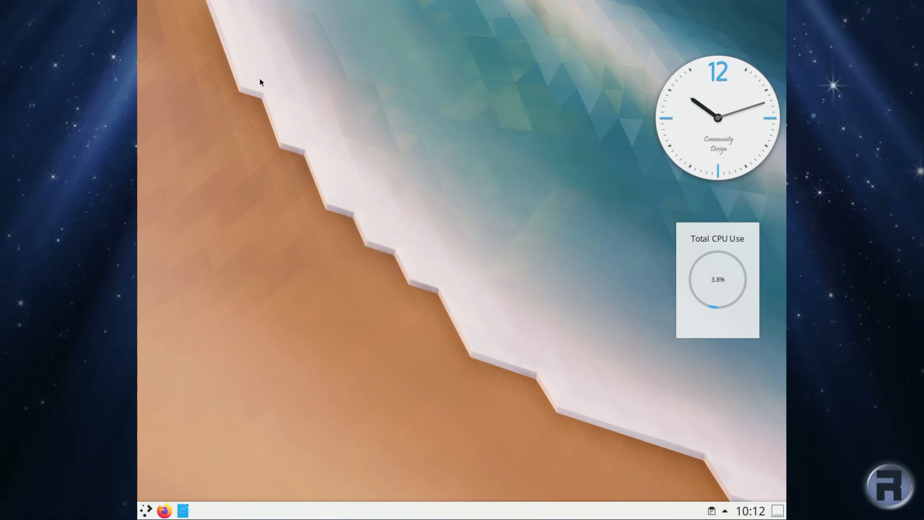
pyautogui.moveTo(257, 380)
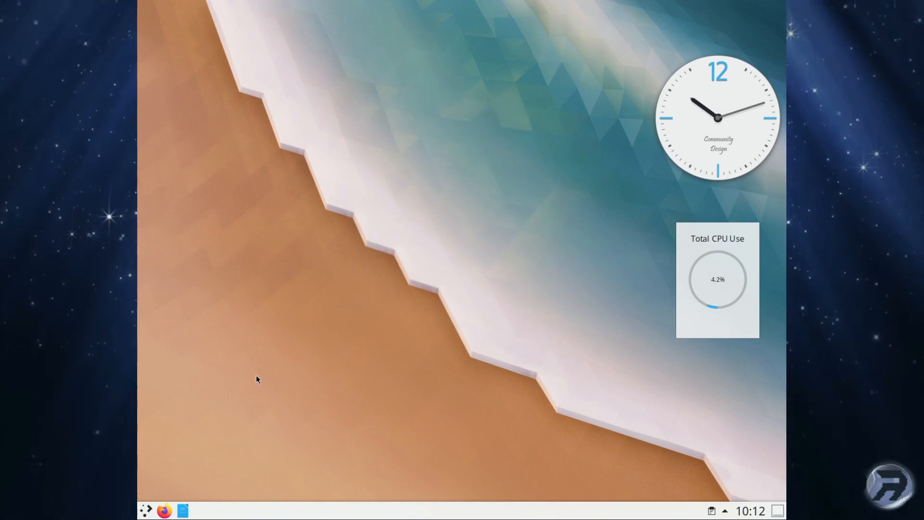